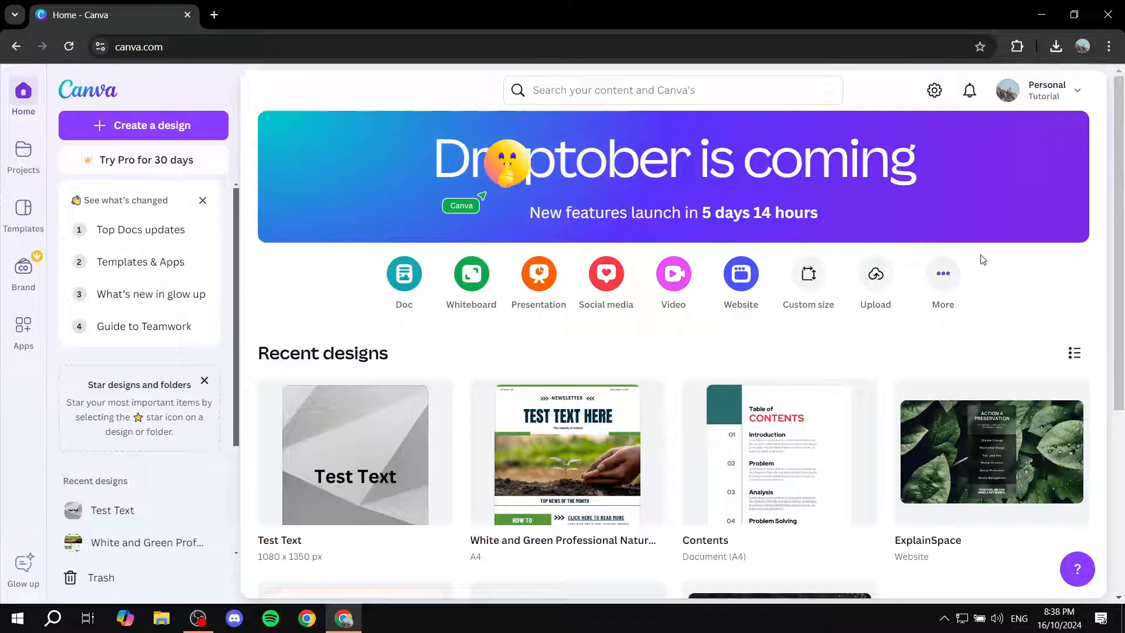
mouse_move(403, 274)
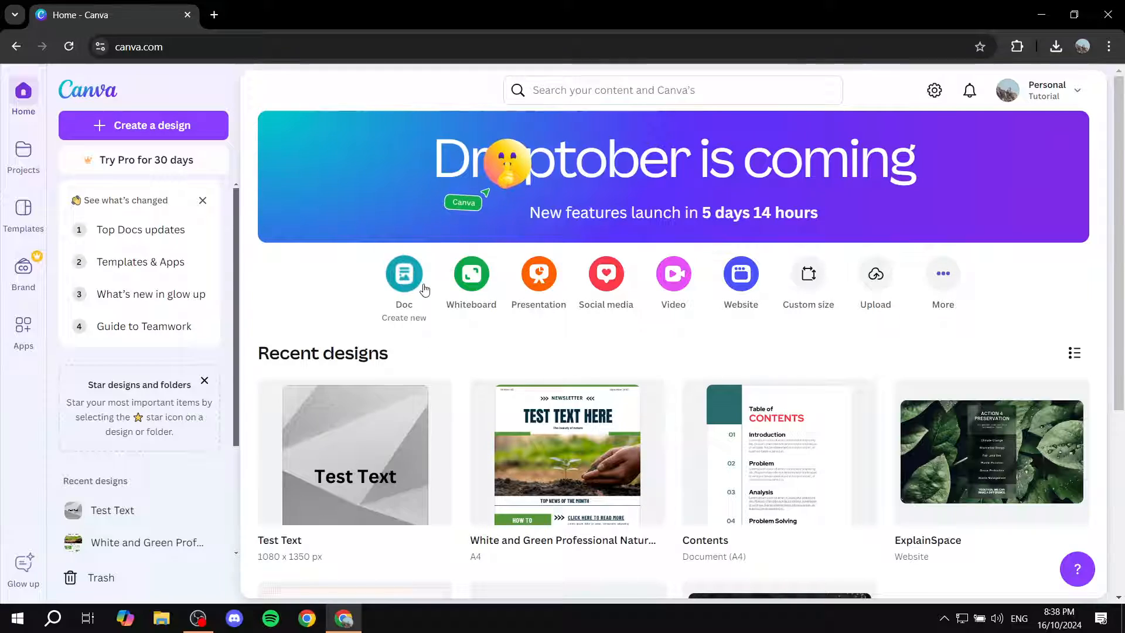
Create a new blank Doc from the home page Doc shortcut
click(403, 274)
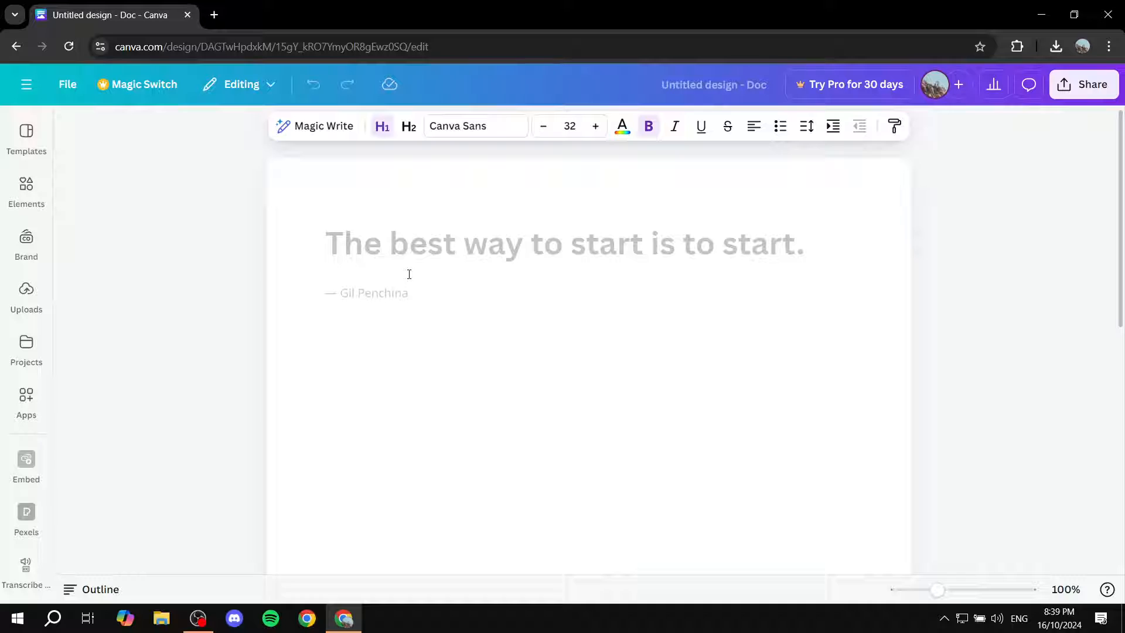
Insert the green cover-letter template from the recently used Doc templates
click(327, 242)
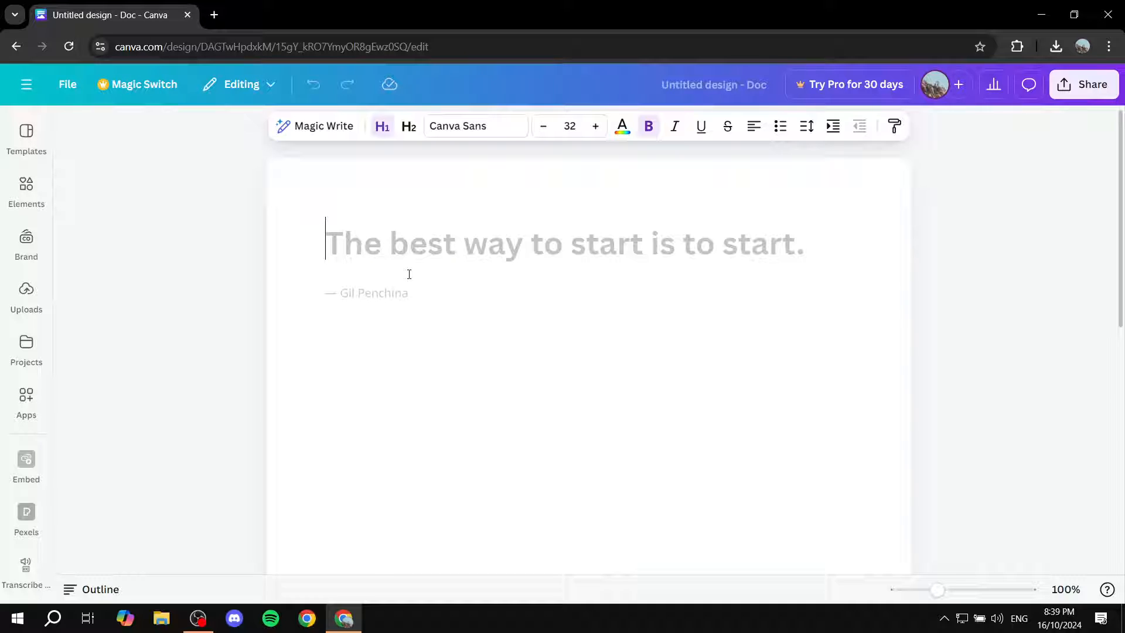
click(26, 137)
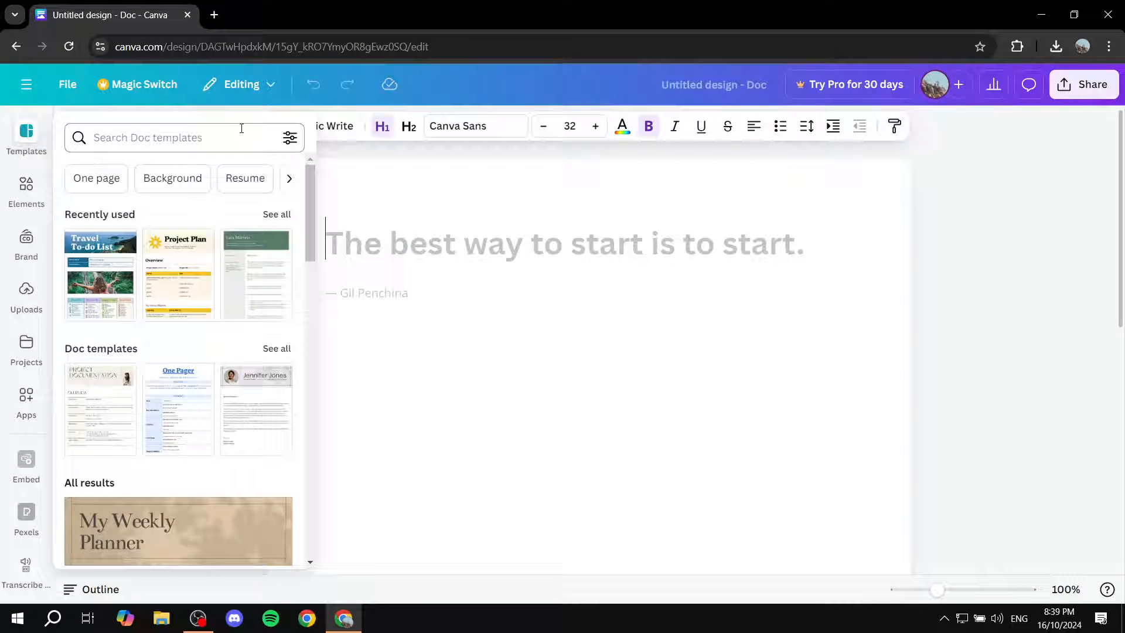
mouse_move(773, 297)
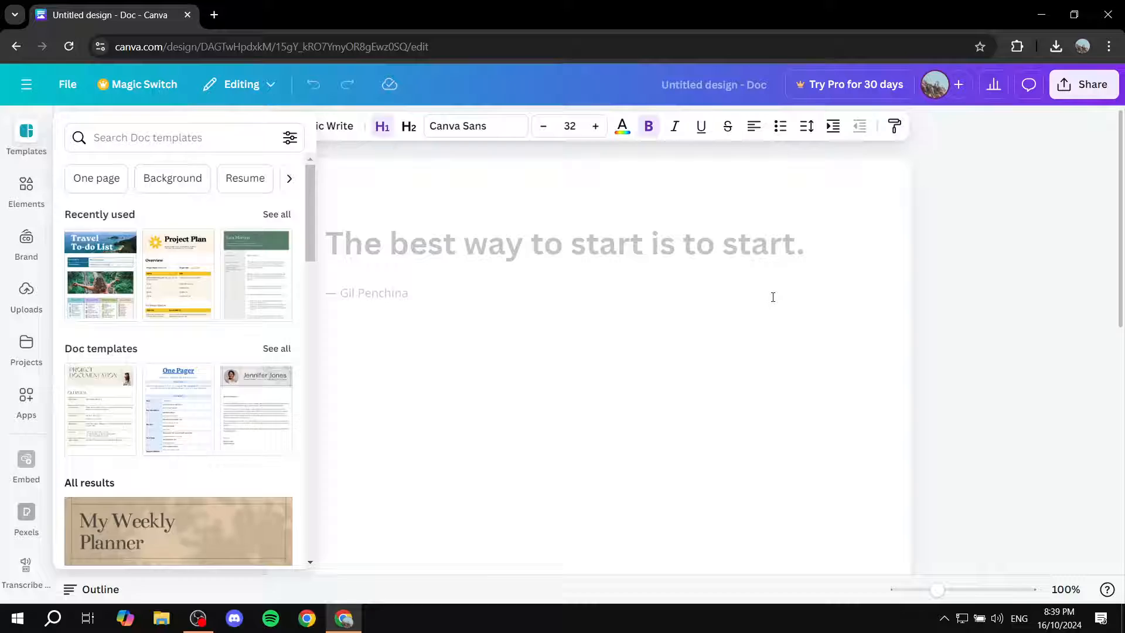
mouse_move(225, 167)
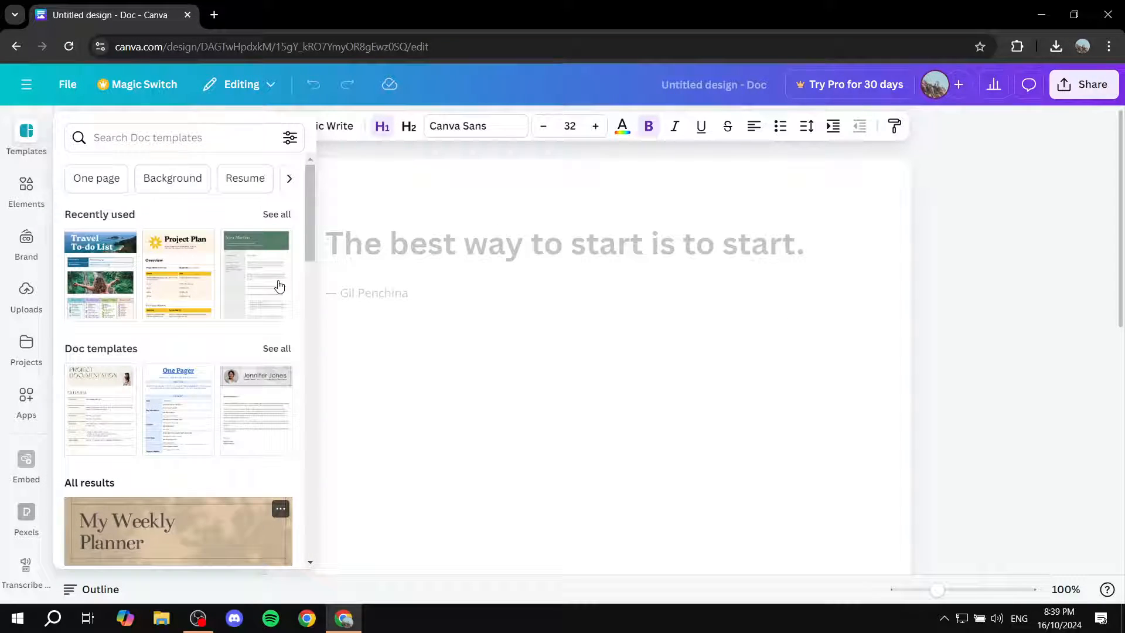
click(605, 317)
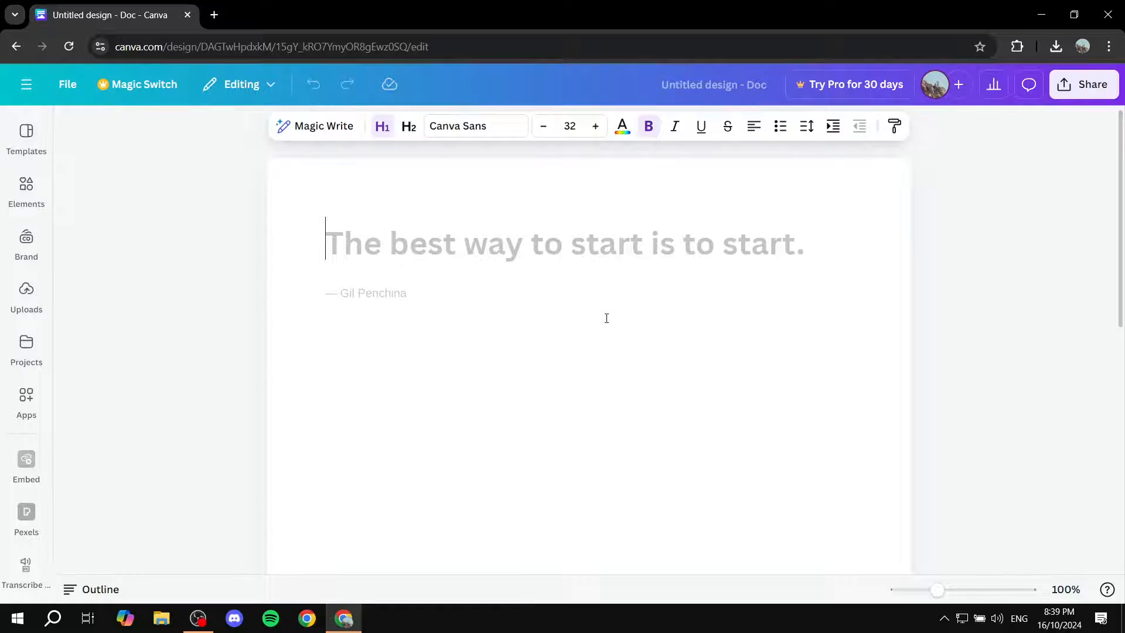
Type the heading 'ADD MORE ELEMENTS' in the placeholder below the letter
scroll(down, 3)
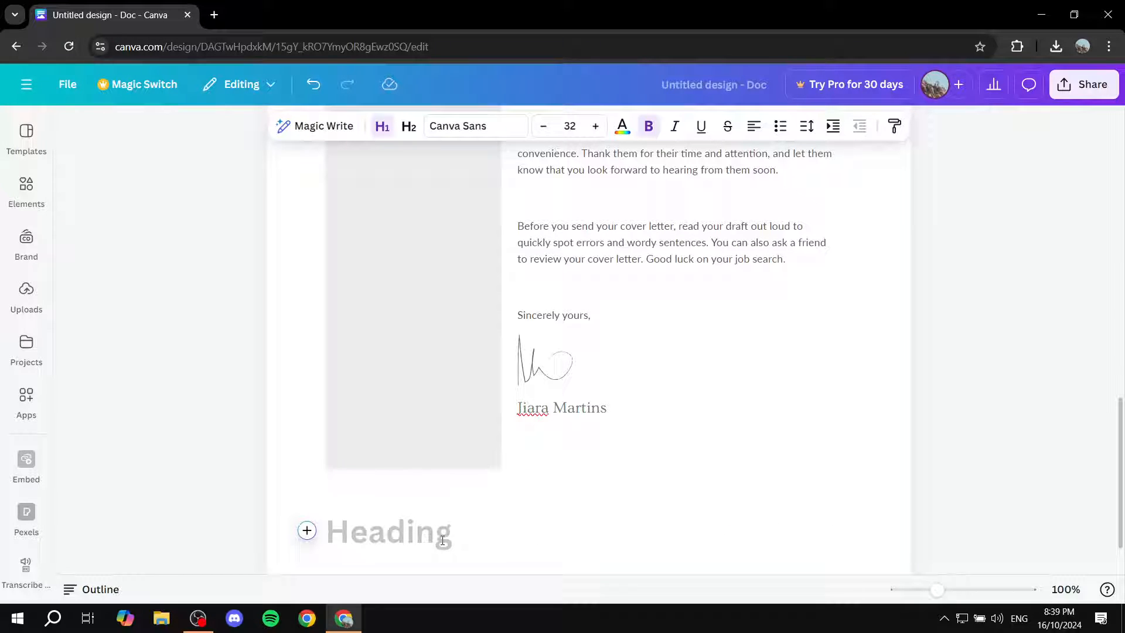
text(ADD MORE ELEMENTS)
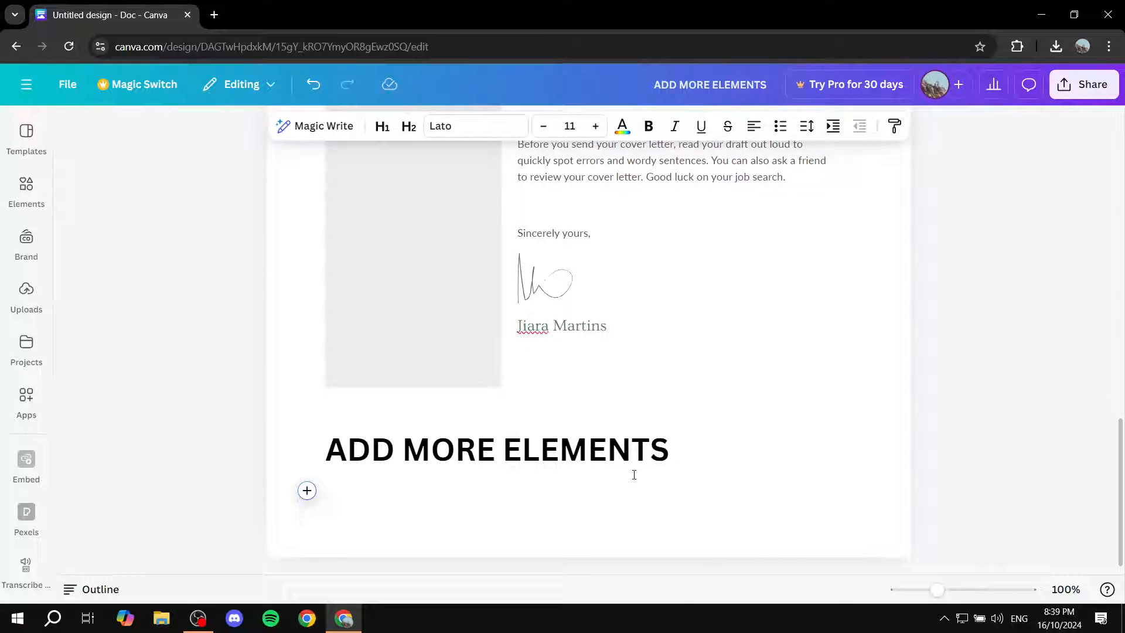
mouse_move(503, 508)
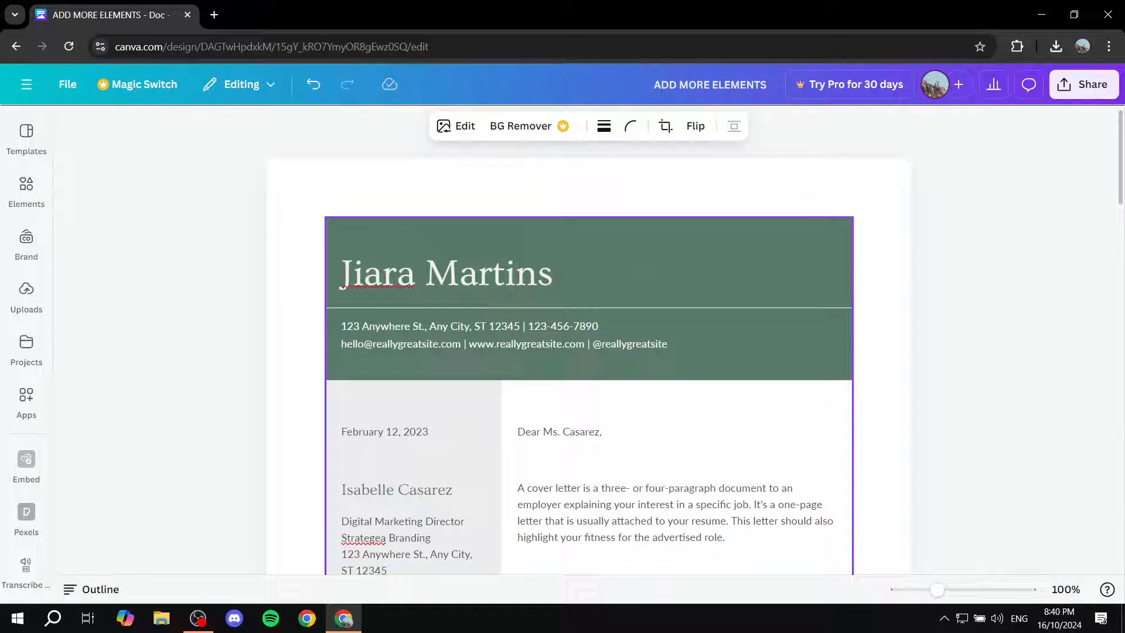
scroll(down, 3)
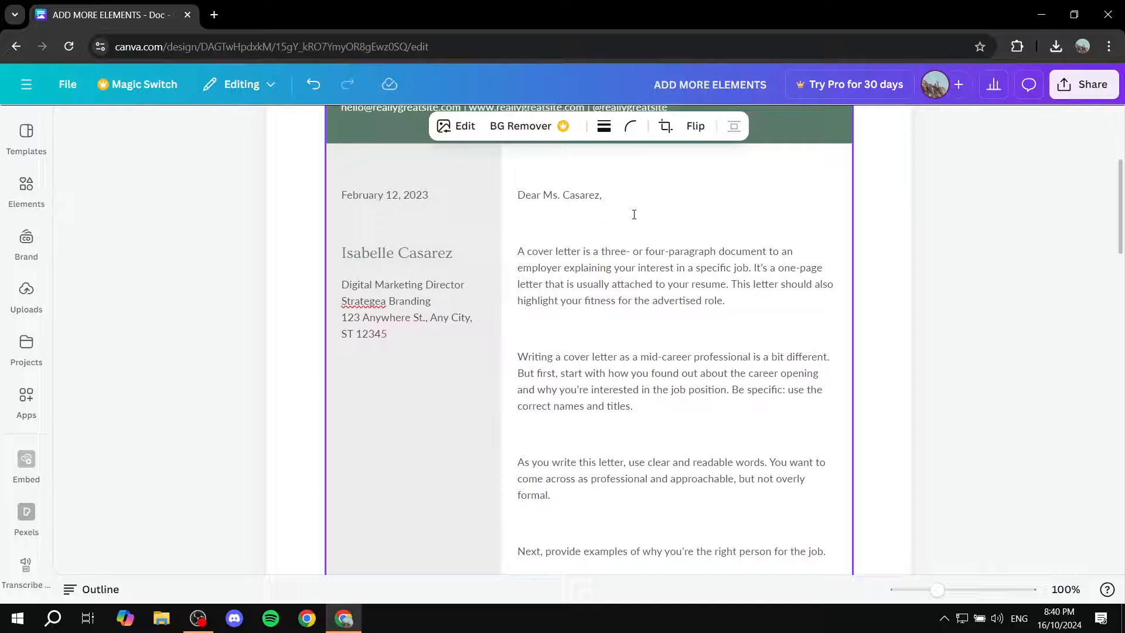
scroll(down, 3)
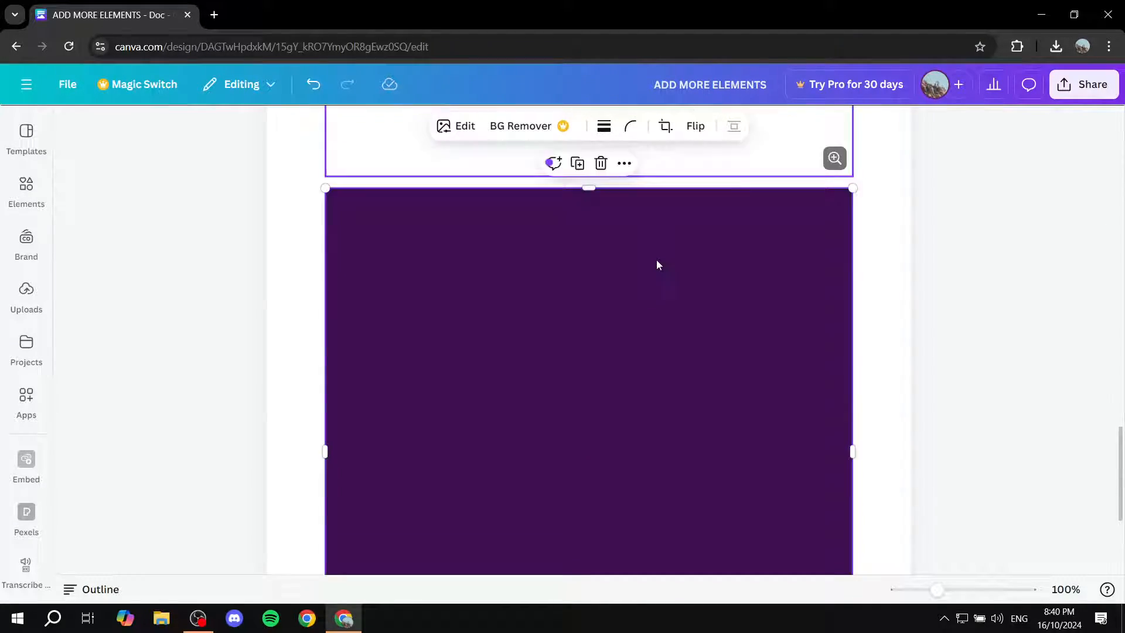
scroll(down, 3)
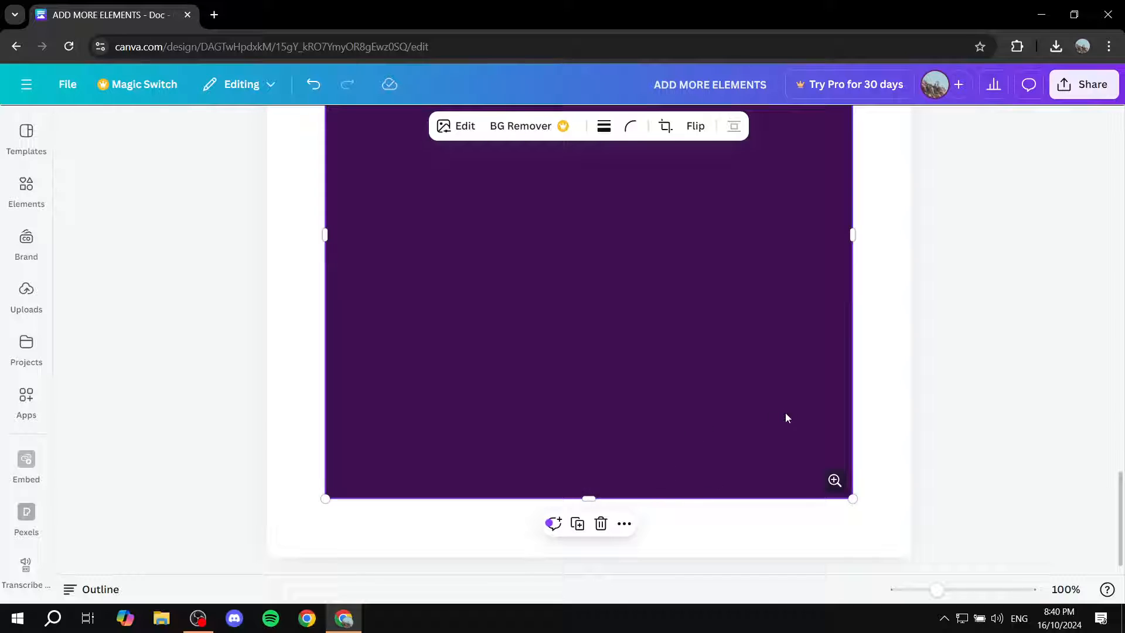
scroll(up, 3)
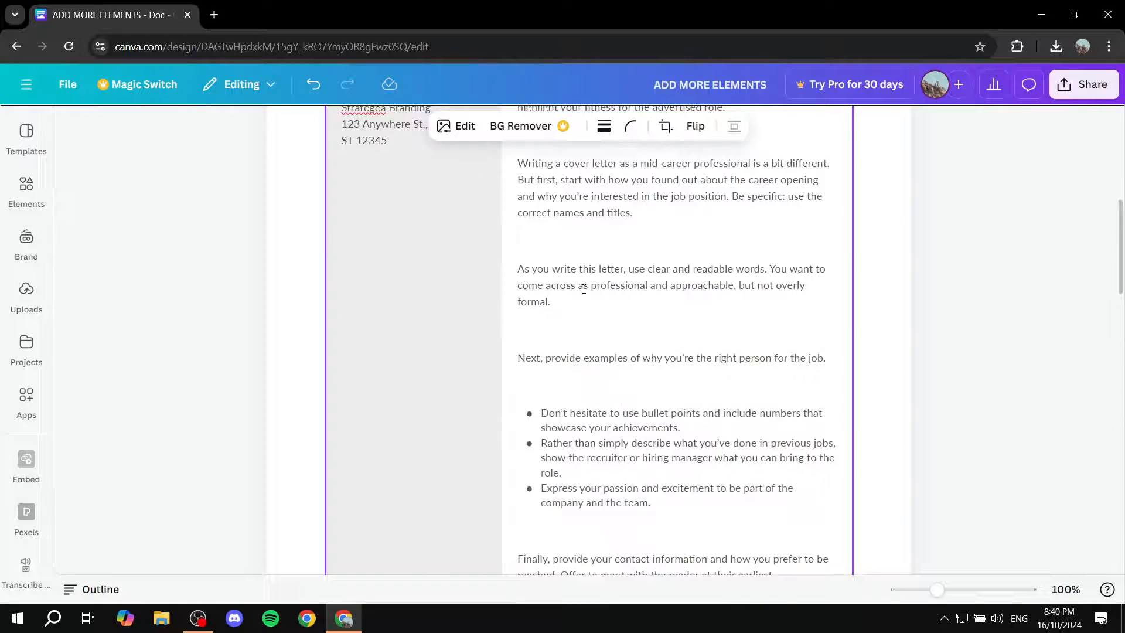
scroll(up, 3)
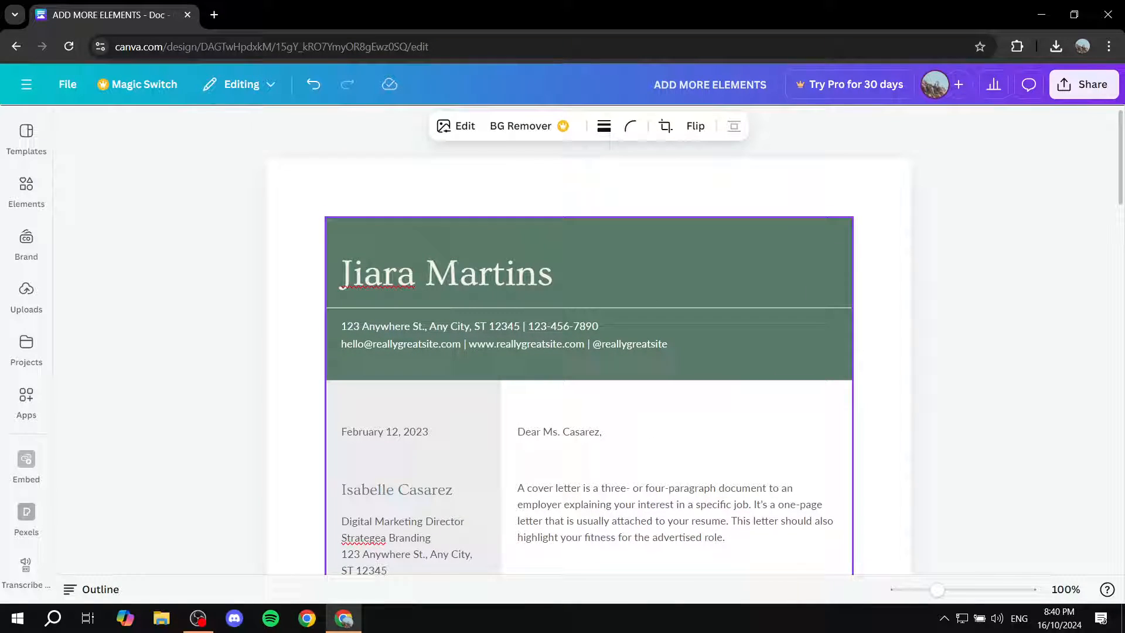
click(275, 219)
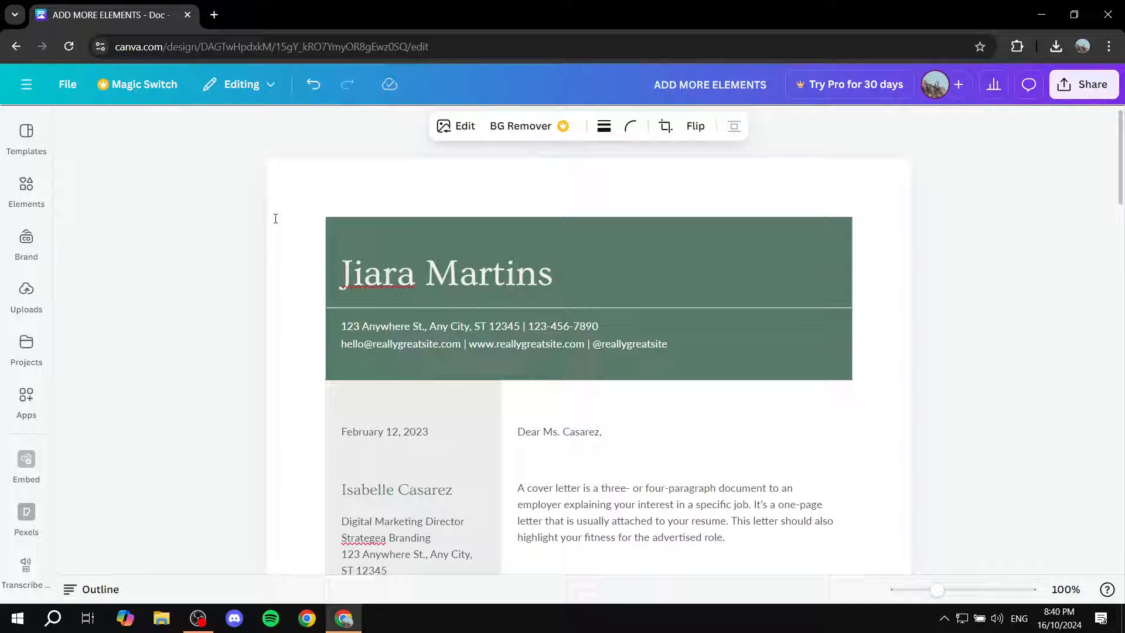
mouse_move(147, 104)
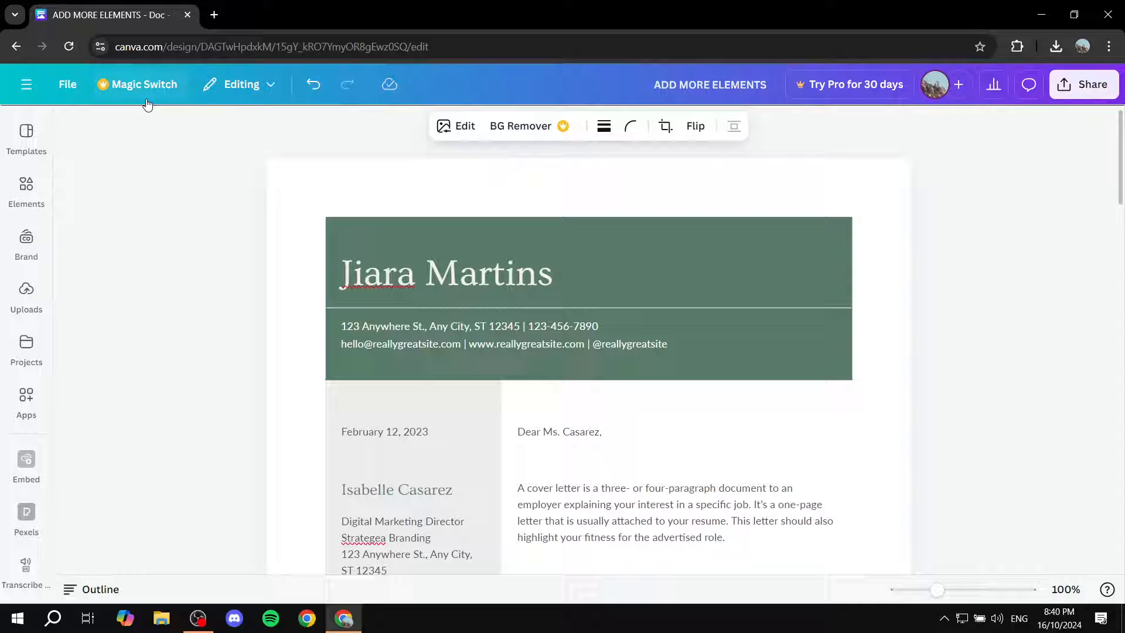
mouse_move(111, 95)
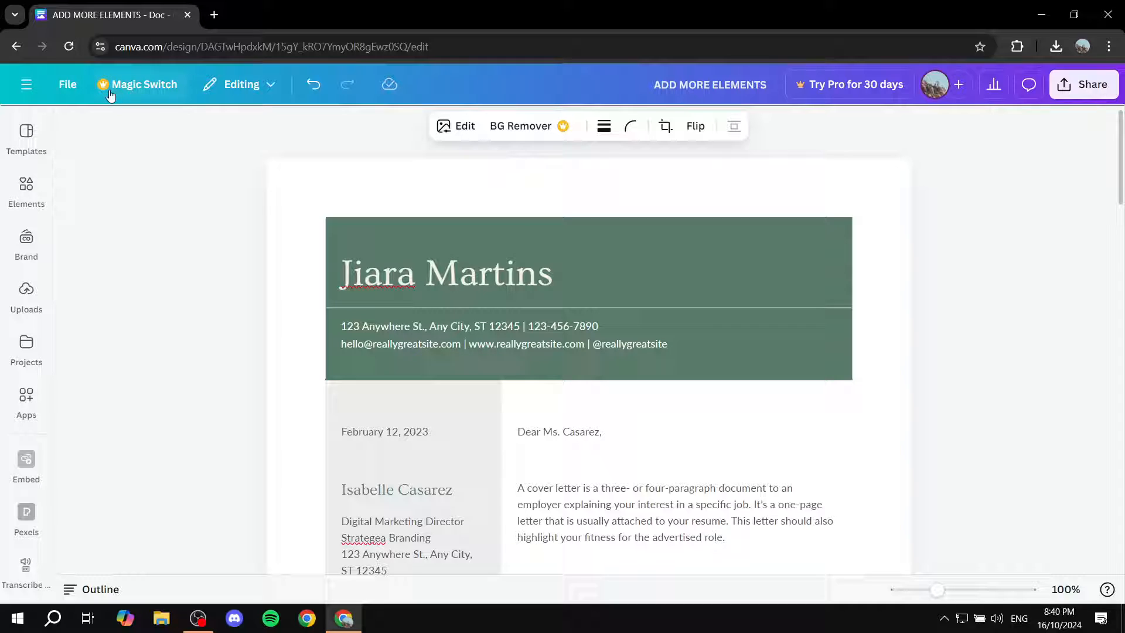
mouse_move(165, 140)
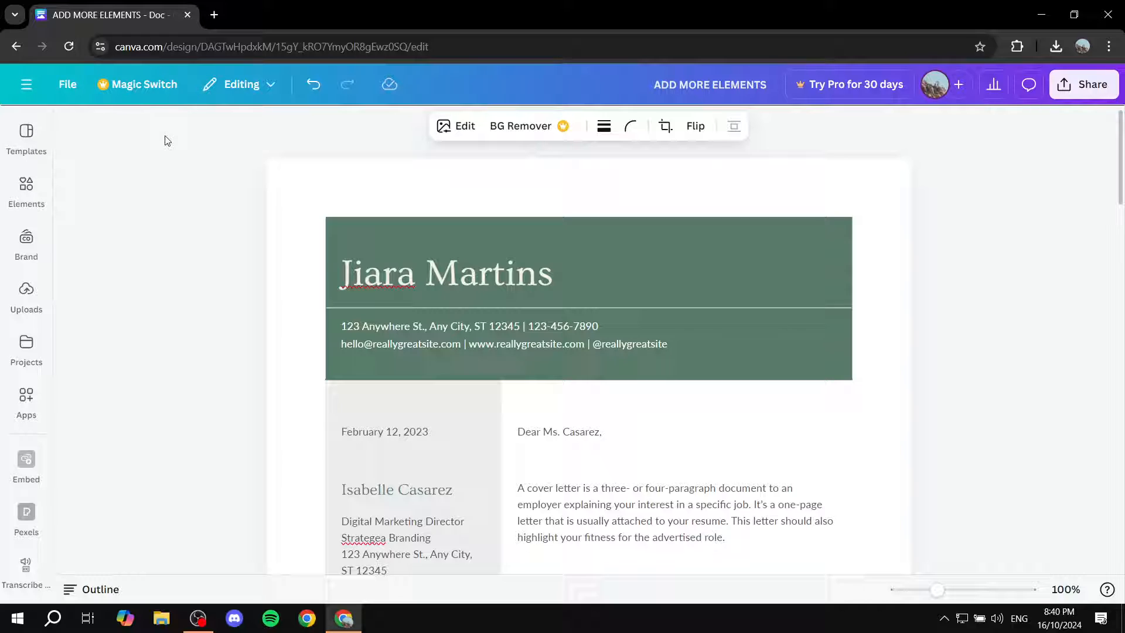
mouse_move(146, 96)
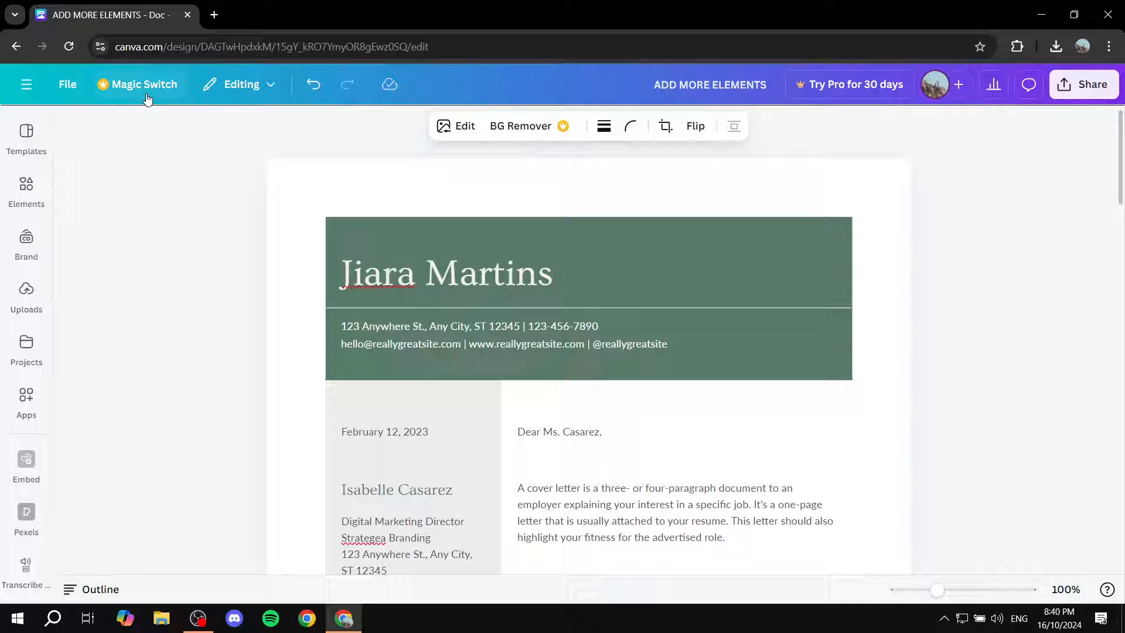
Open Magic Switch's translate, transform and convert-to-presentation options
click(137, 84)
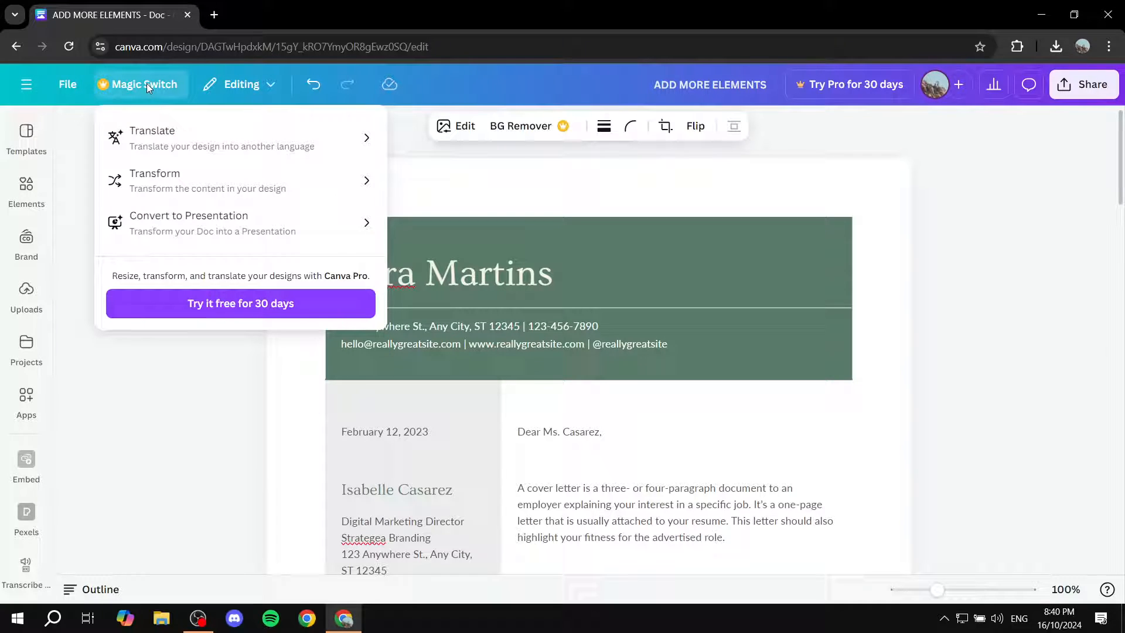
mouse_move(230, 221)
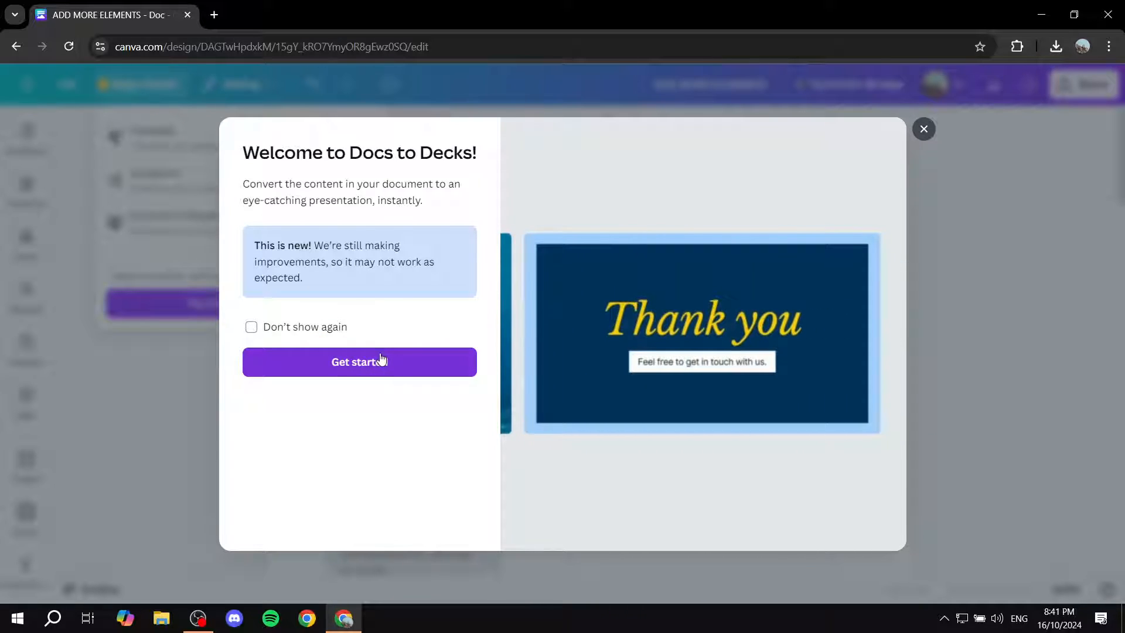
Start Docs to Decks and preview template styles, including green-and-black and white-and-blue leaf
click(358, 361)
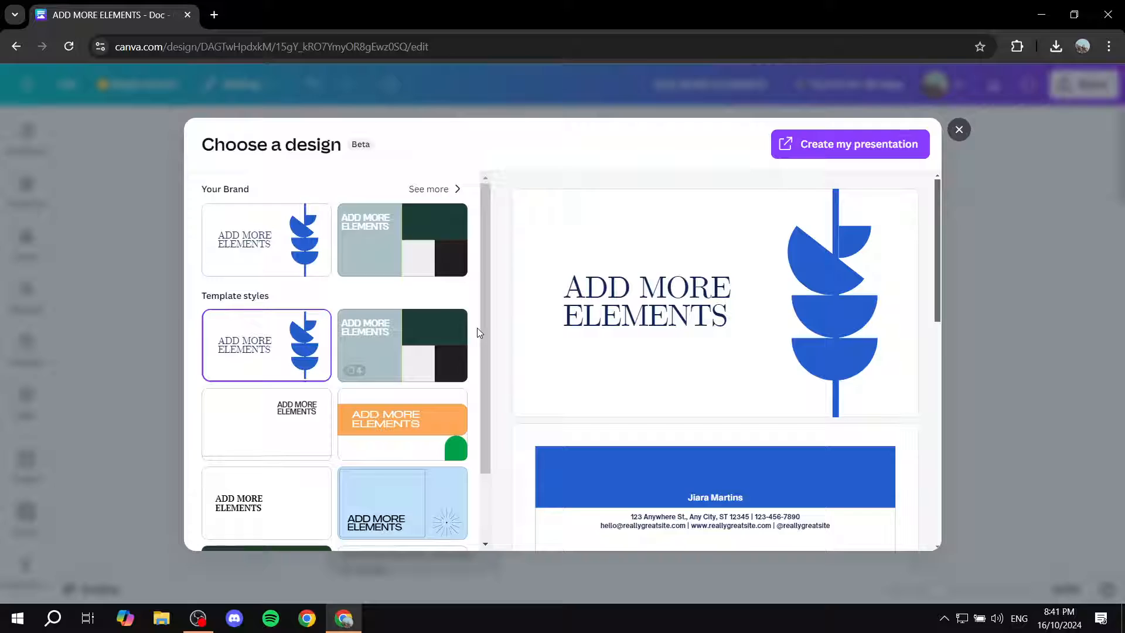
scroll(down, 3)
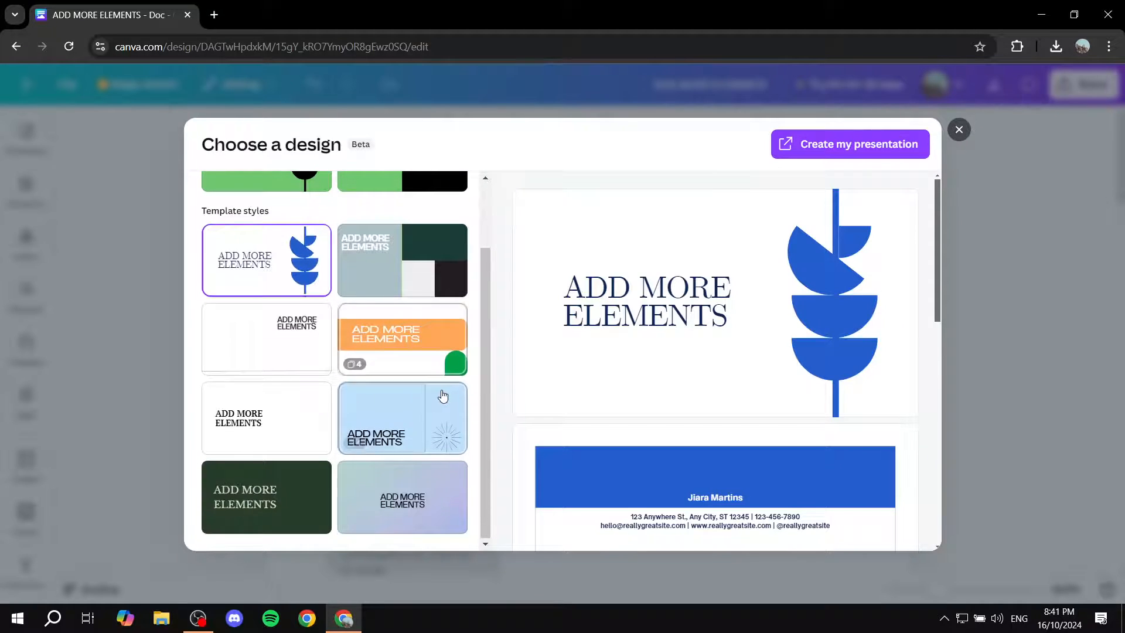
scroll(up, 3)
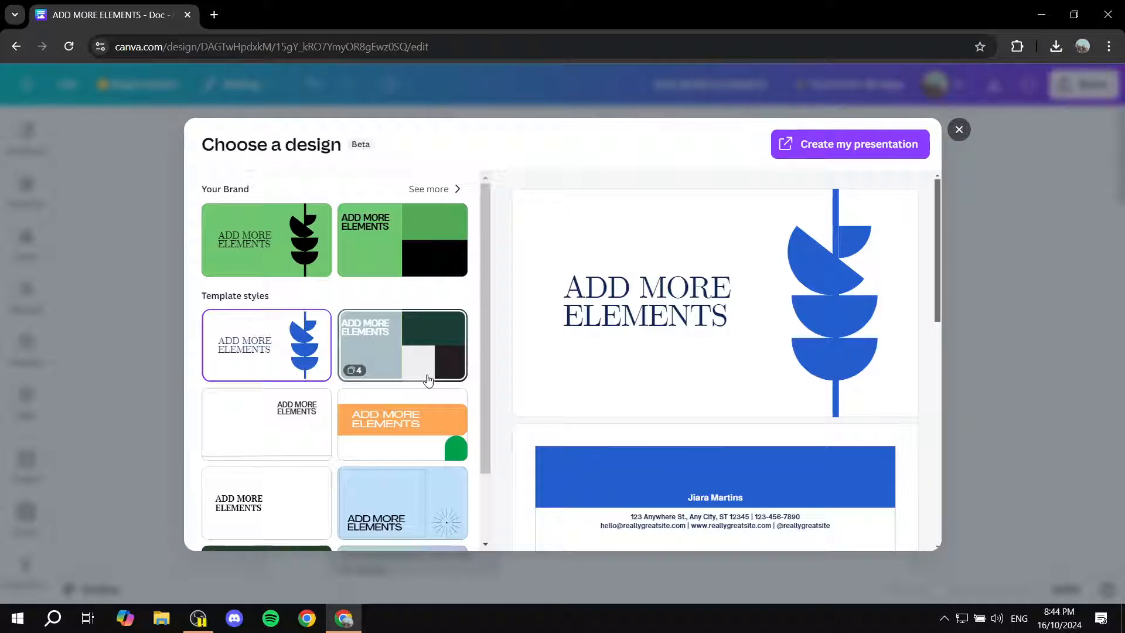
mouse_move(437, 341)
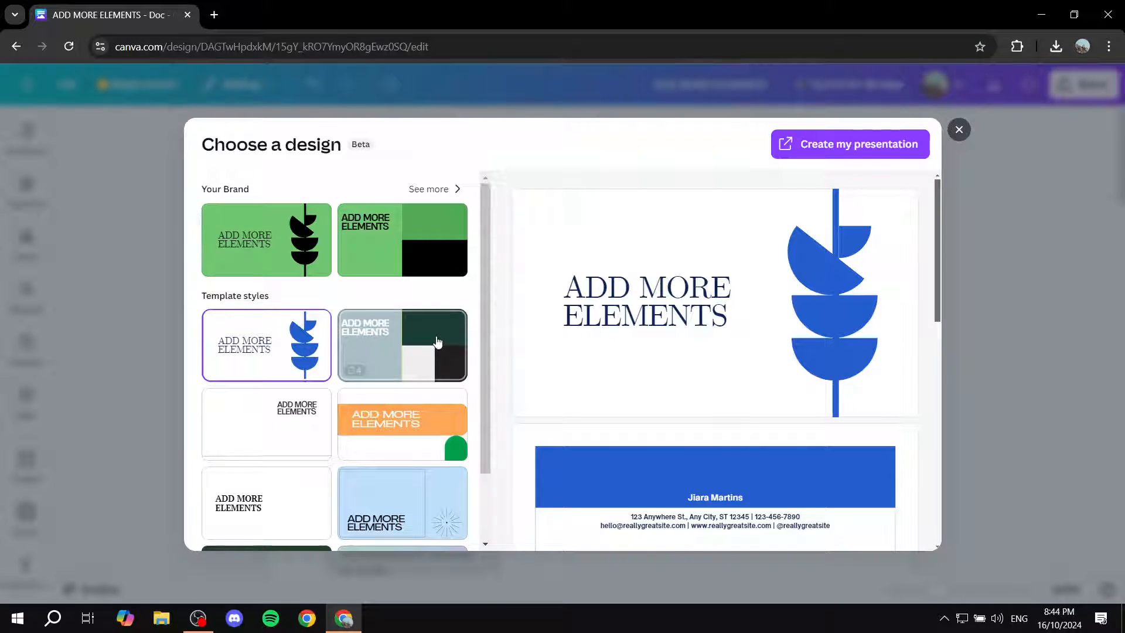
click(401, 345)
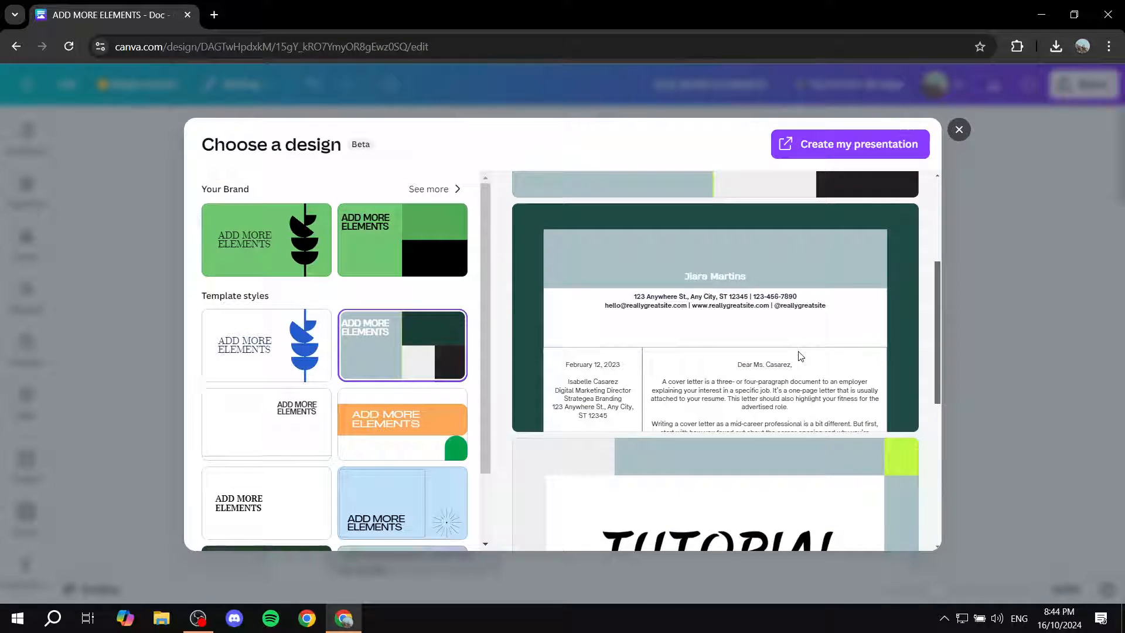
scroll(down, 3)
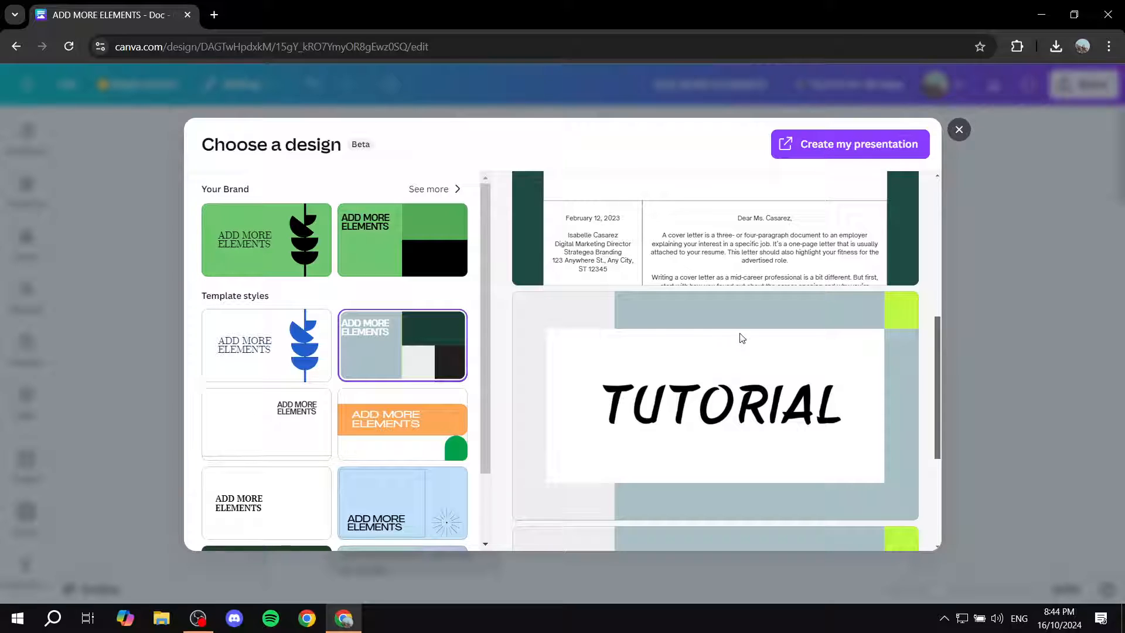
click(402, 423)
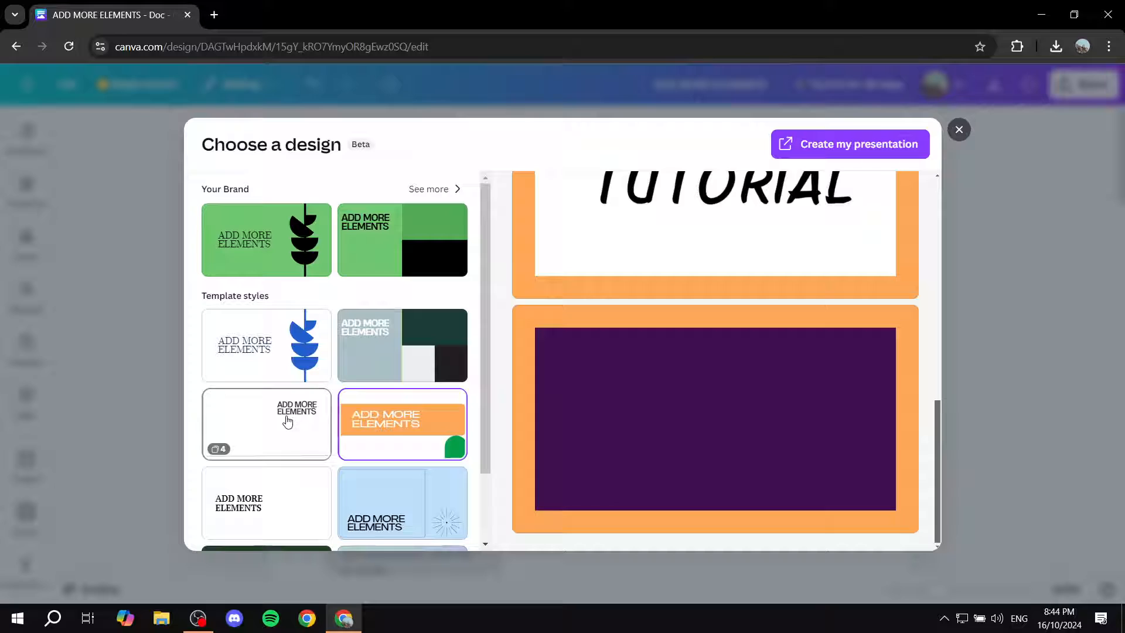
click(266, 345)
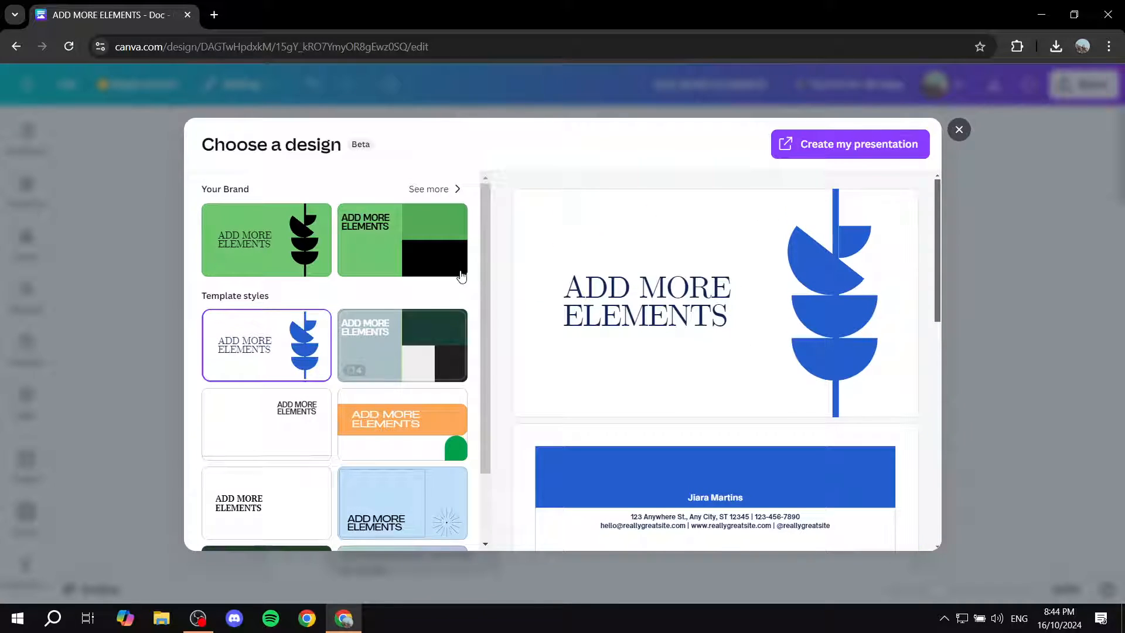
mouse_move(478, 260)
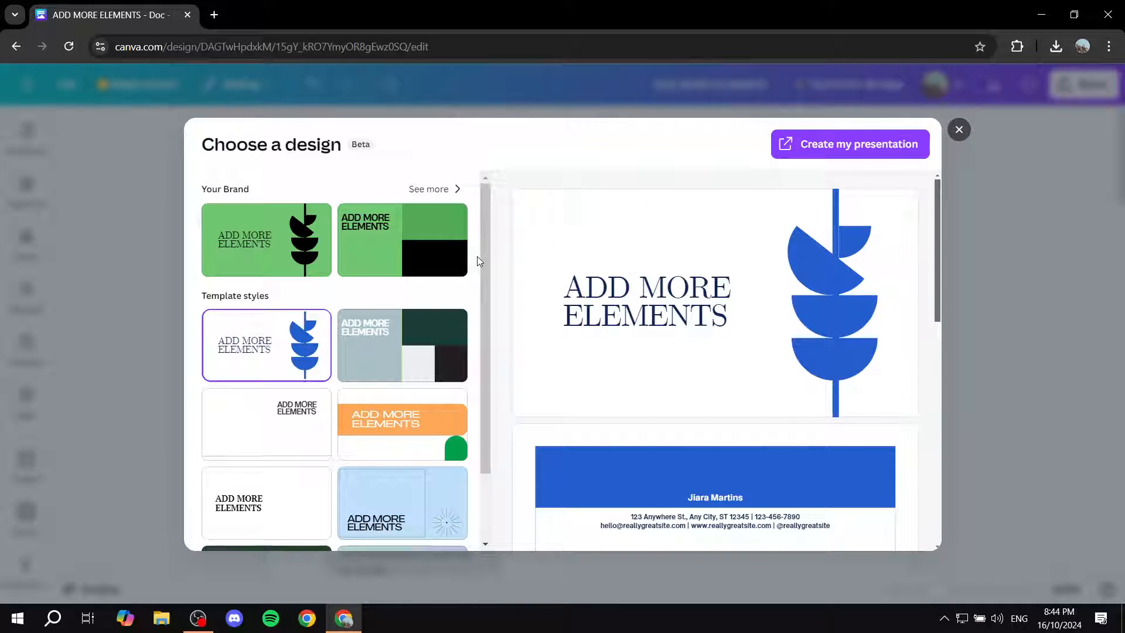
mouse_move(266, 239)
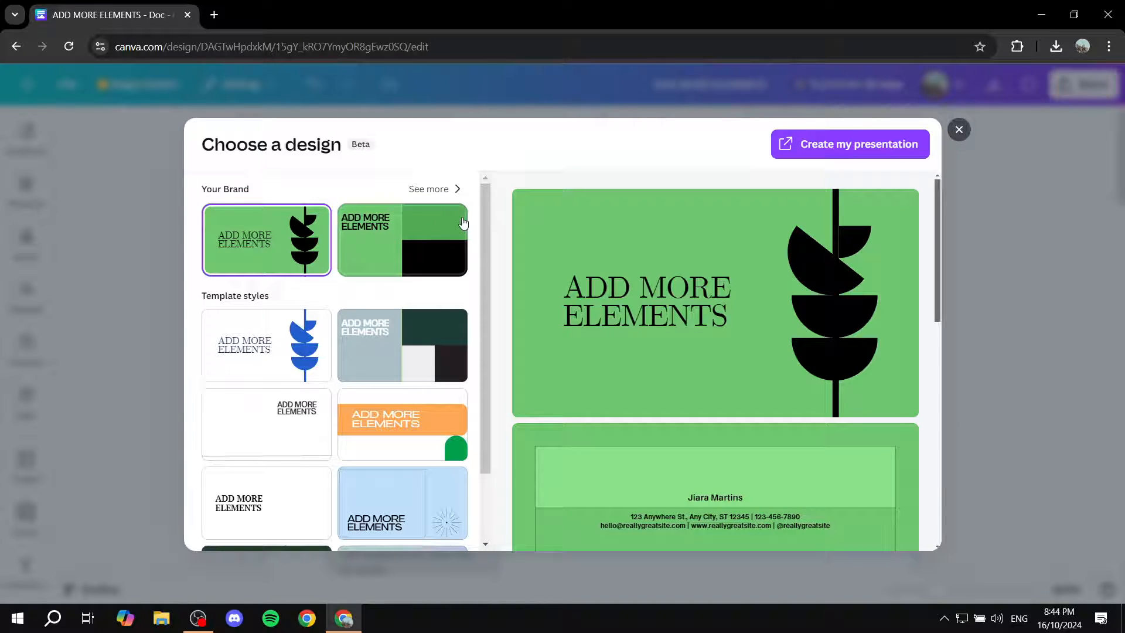
Select the green Brand style, keep green as default background in the palette, and return
click(427, 188)
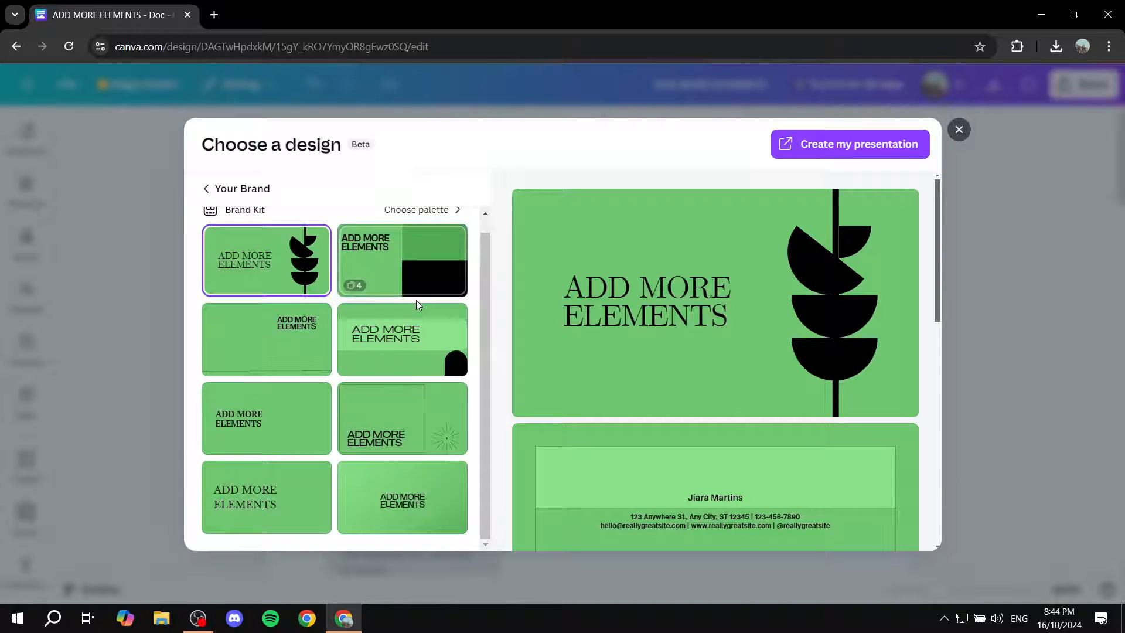
scroll(up, 3)
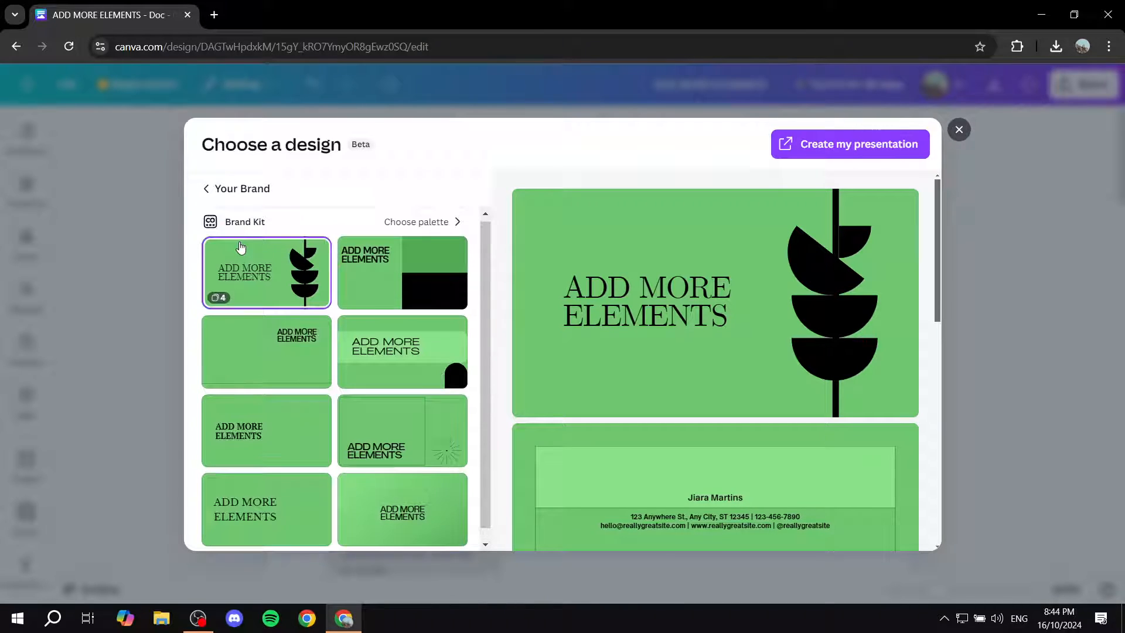
click(422, 221)
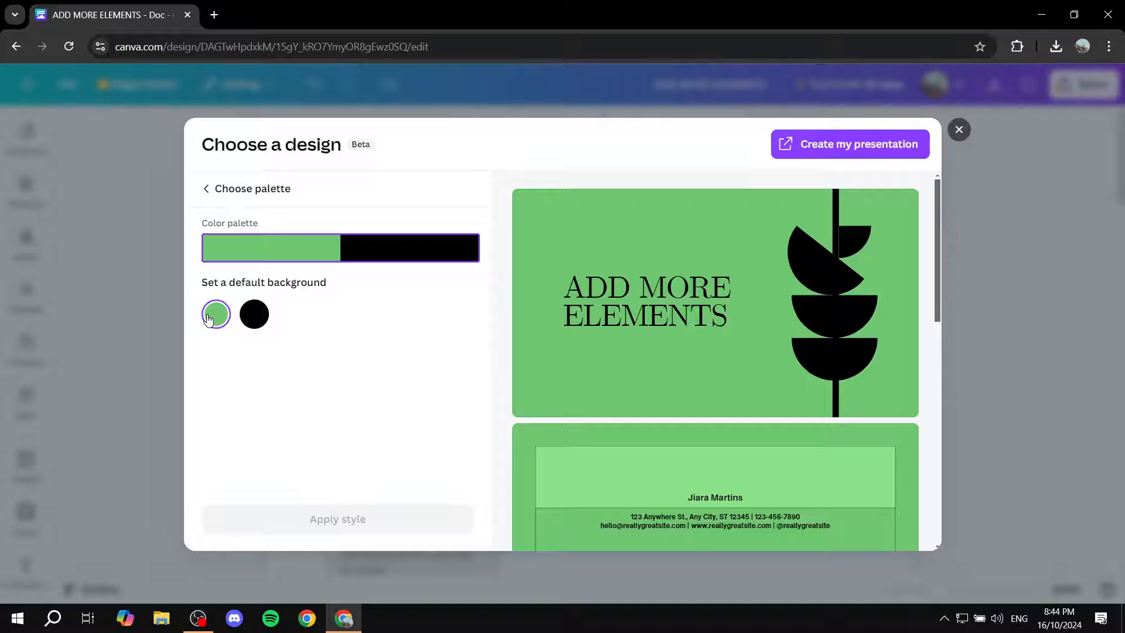
mouse_move(224, 318)
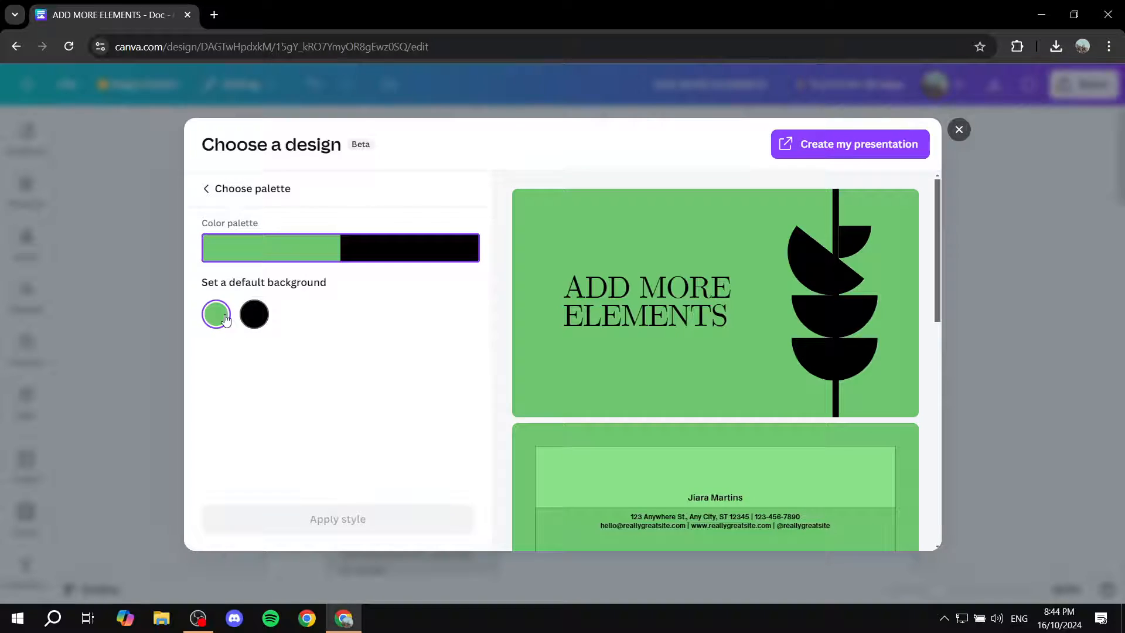
mouse_move(211, 237)
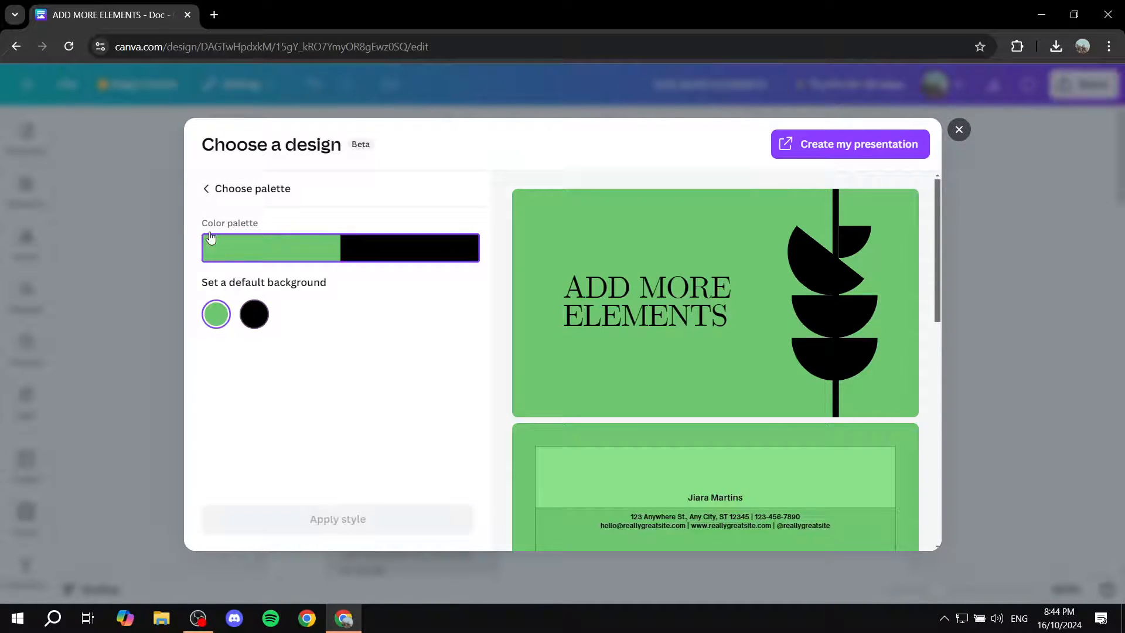
click(206, 188)
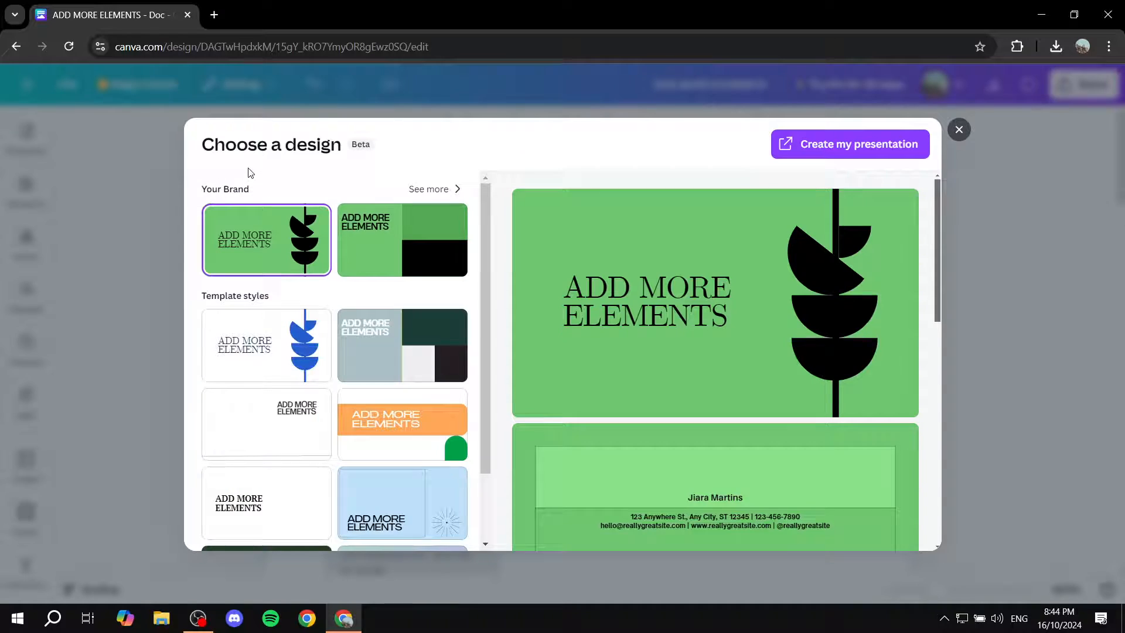
mouse_move(672, 229)
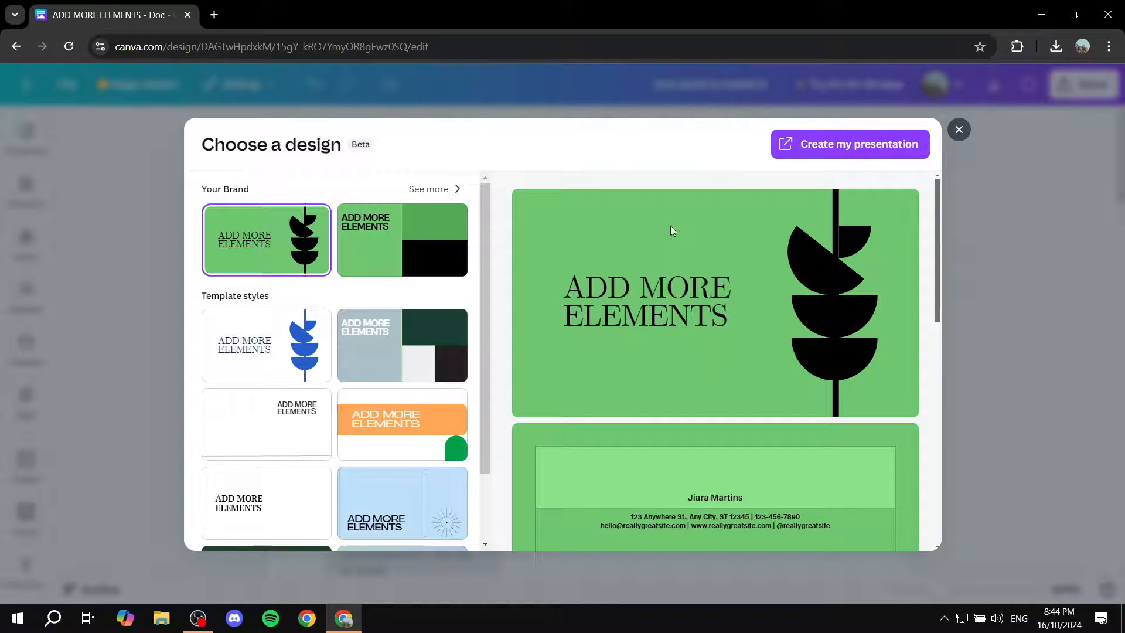
mouse_move(863, 150)
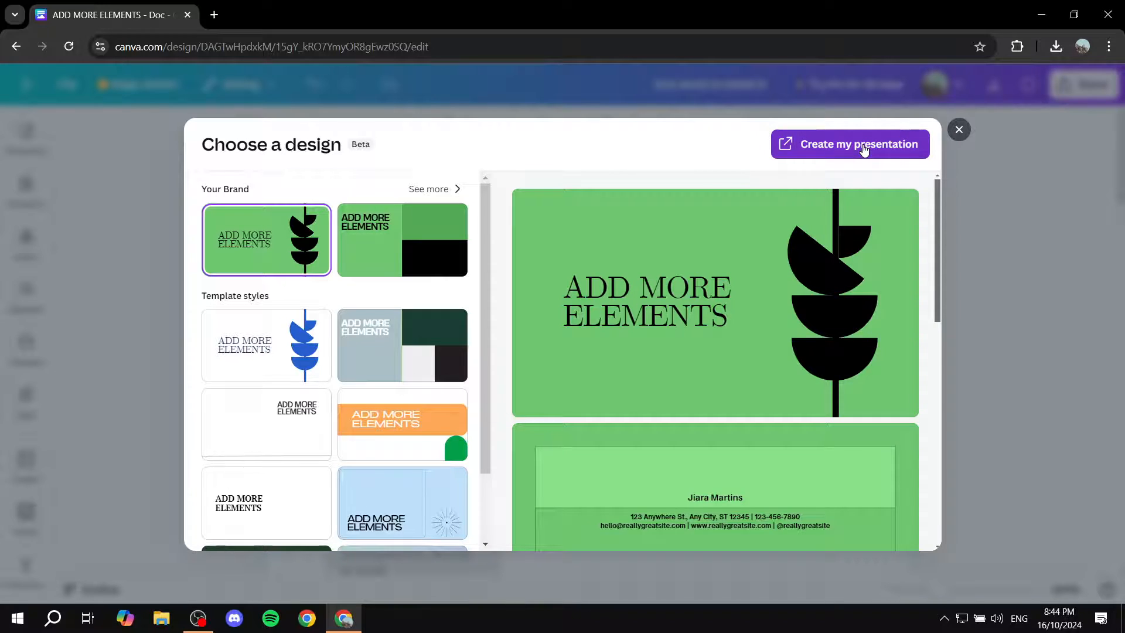
Create the four-slide 'ADD MORE ELEMENTS' presentation in the chosen green style
click(849, 144)
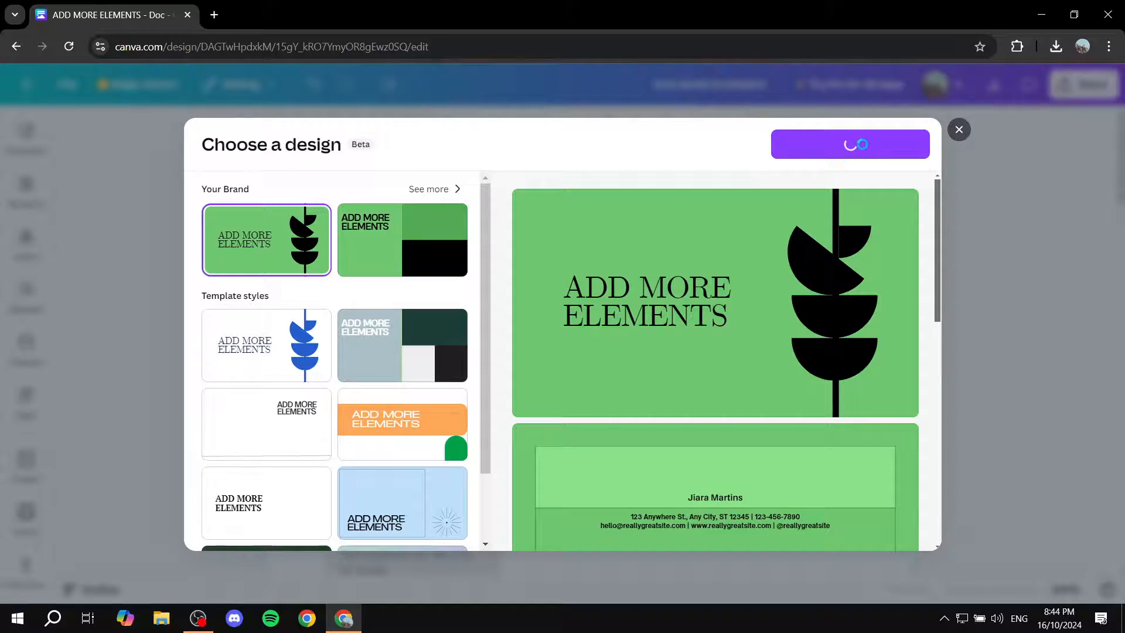
click(850, 143)
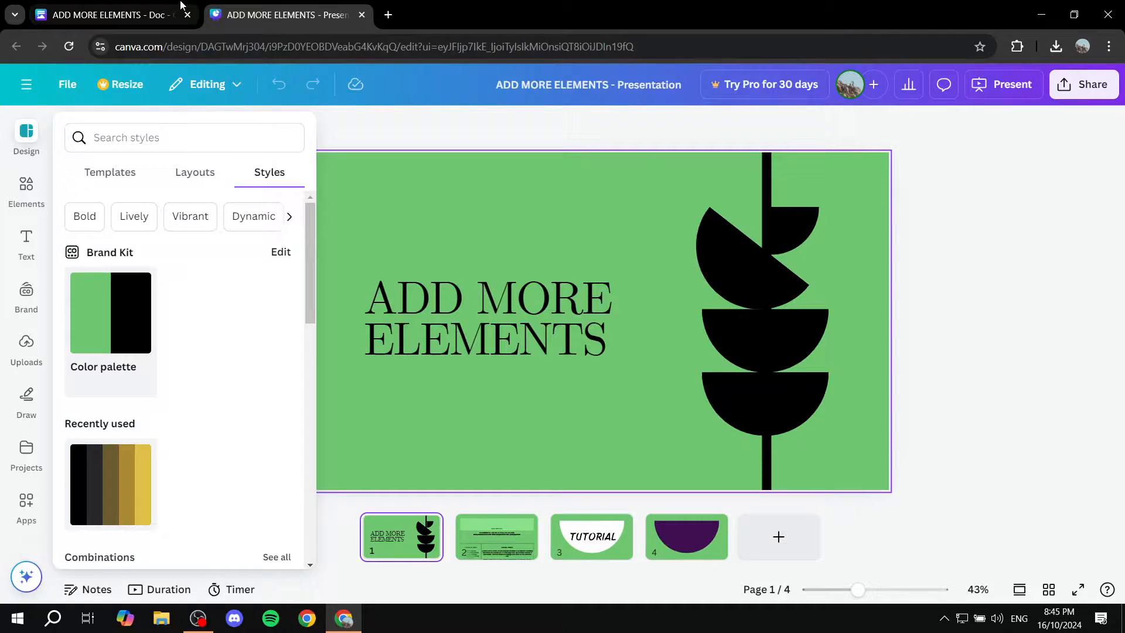
click(108, 14)
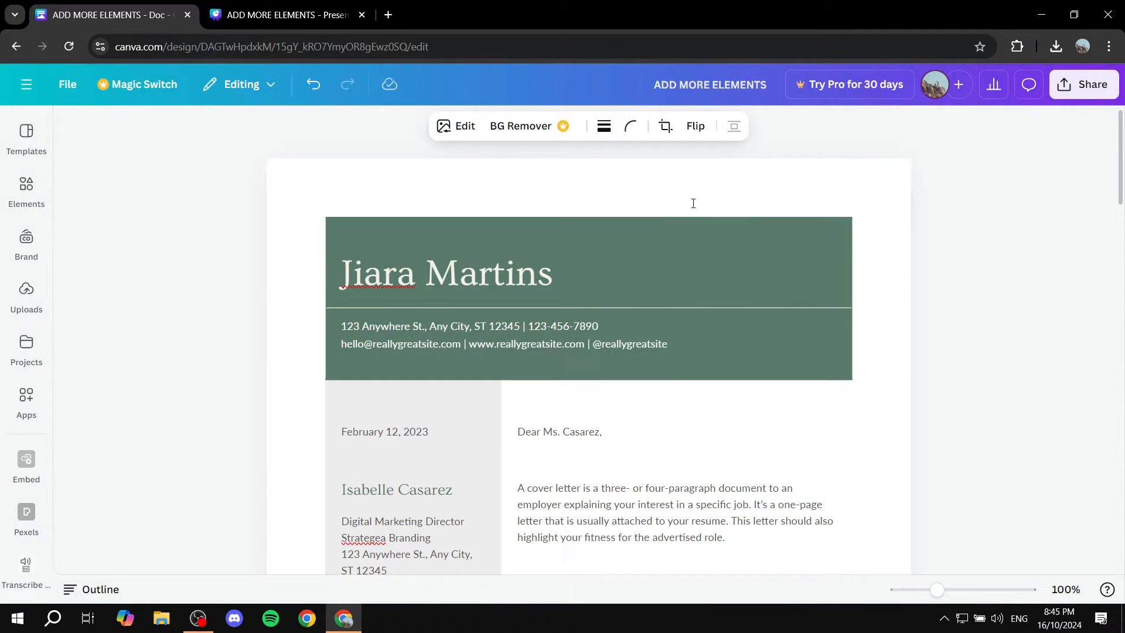
scroll(down, 3)
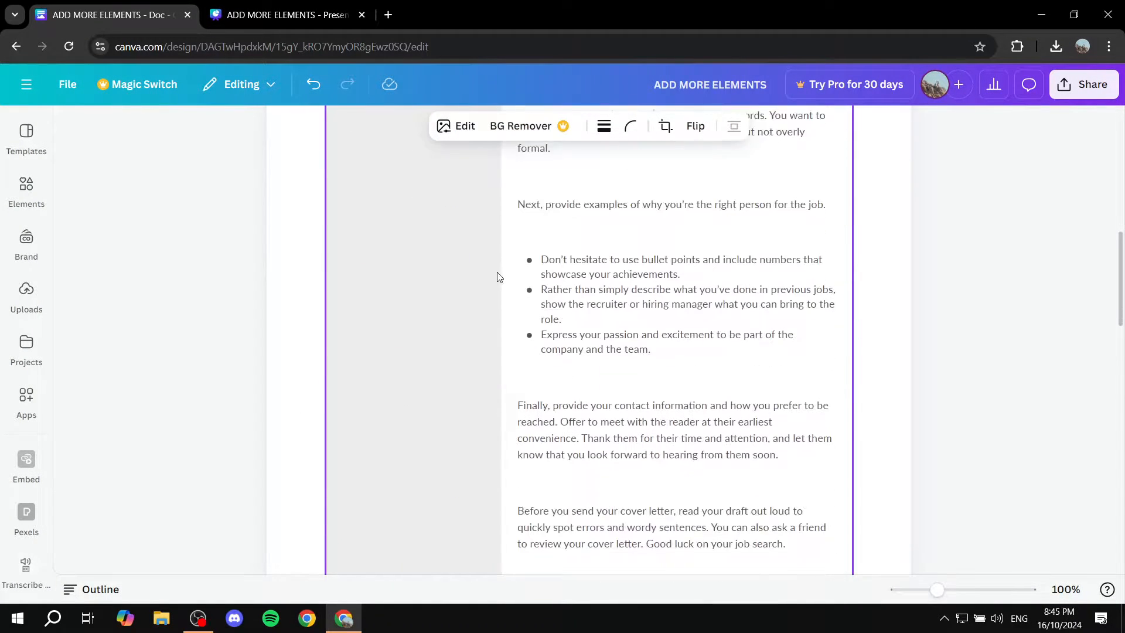
scroll(up, 3)
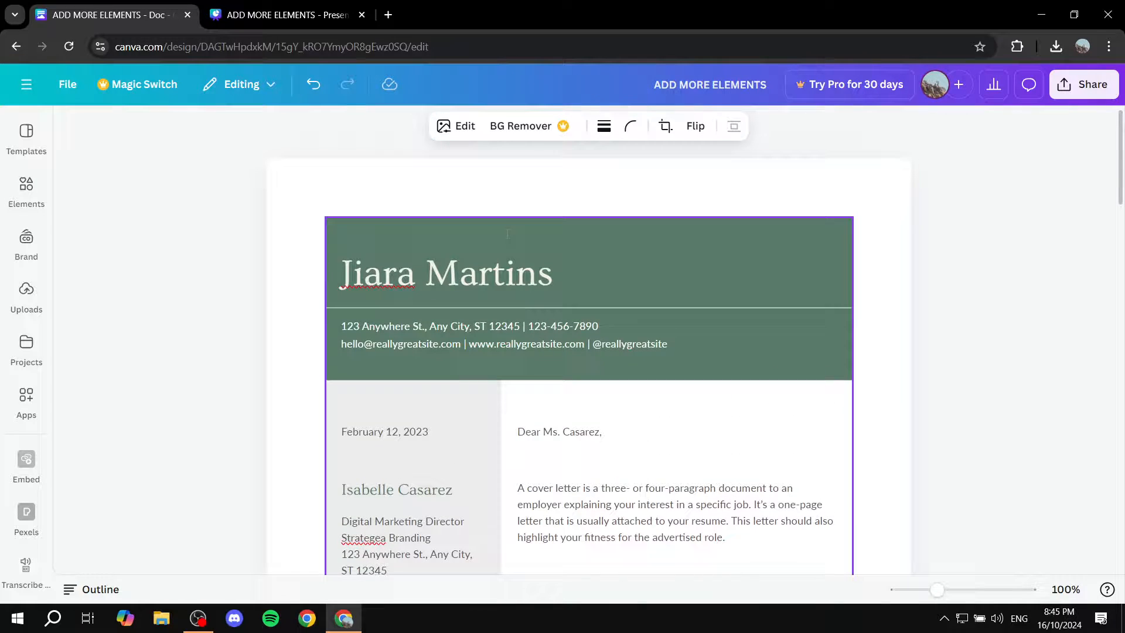
mouse_move(508, 236)
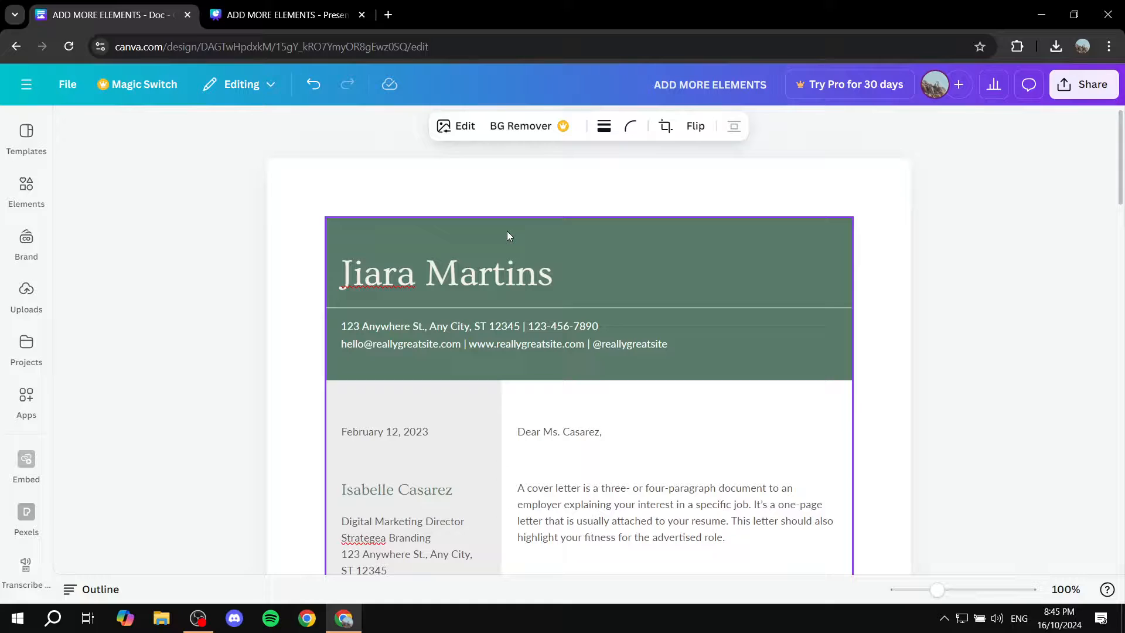
click(280, 14)
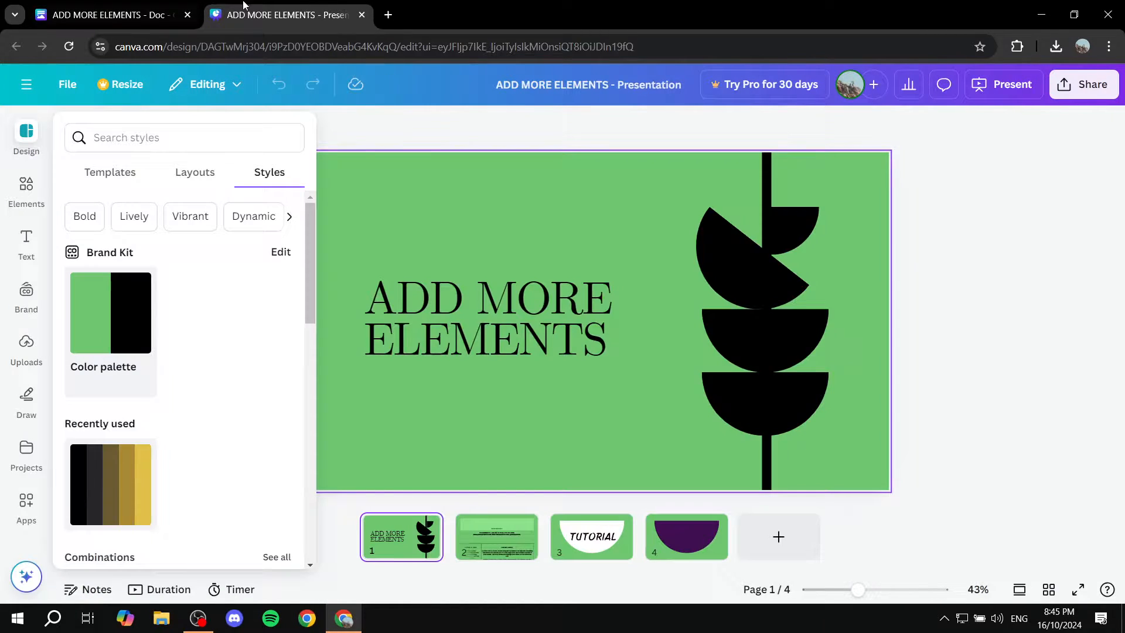
click(108, 14)
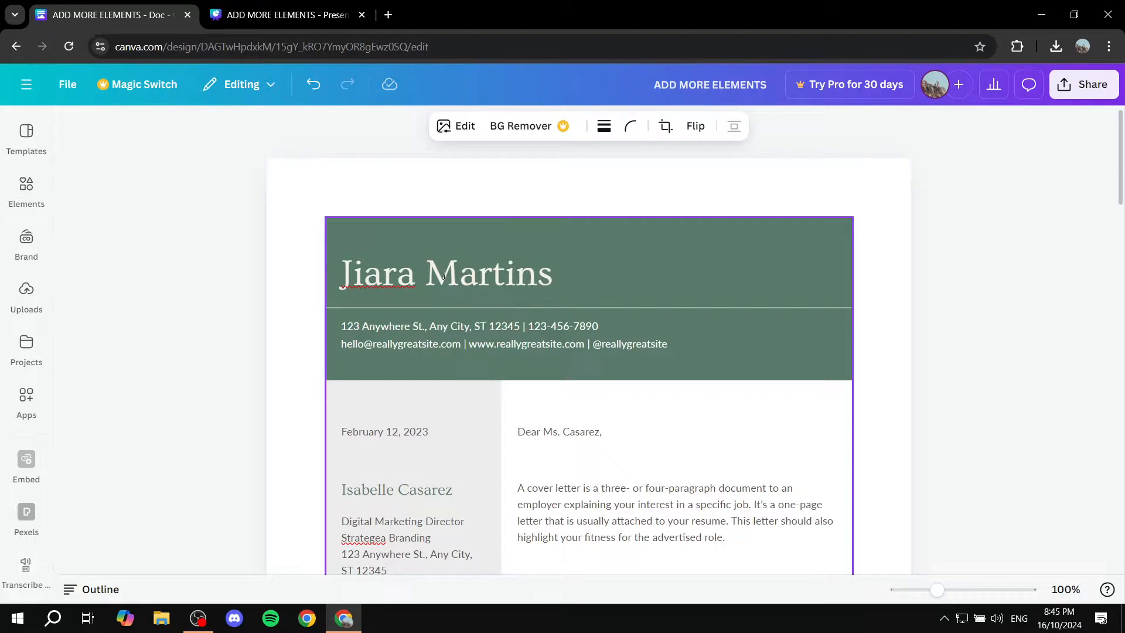
click(282, 14)
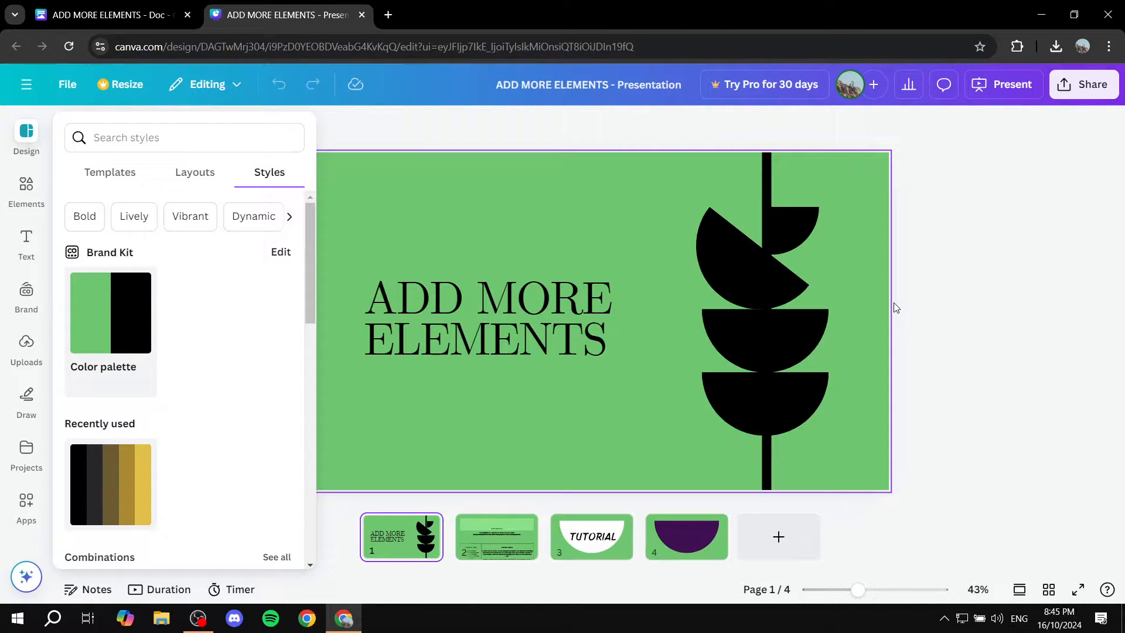
mouse_move(982, 191)
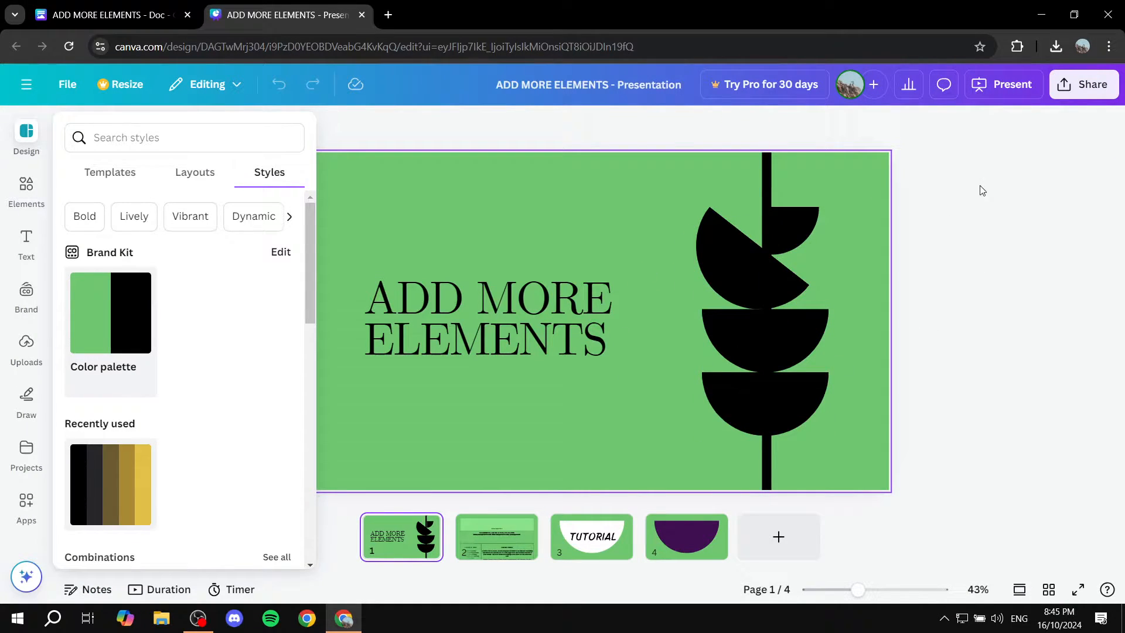
Download all four slides as a PPTX file and check the browser downloads list
click(1084, 83)
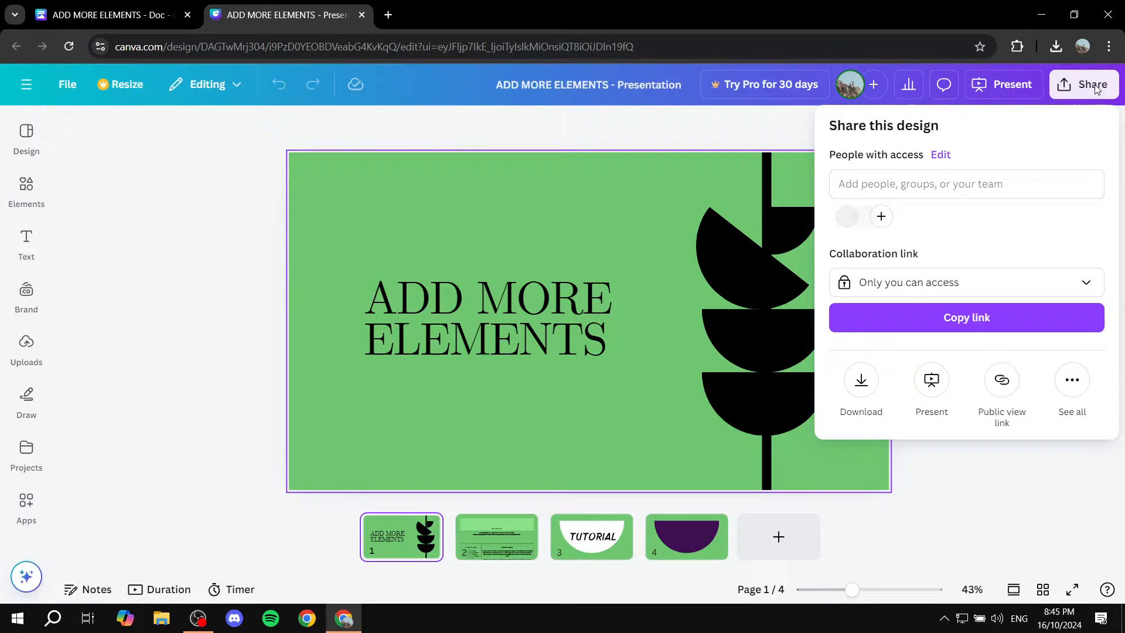
click(860, 387)
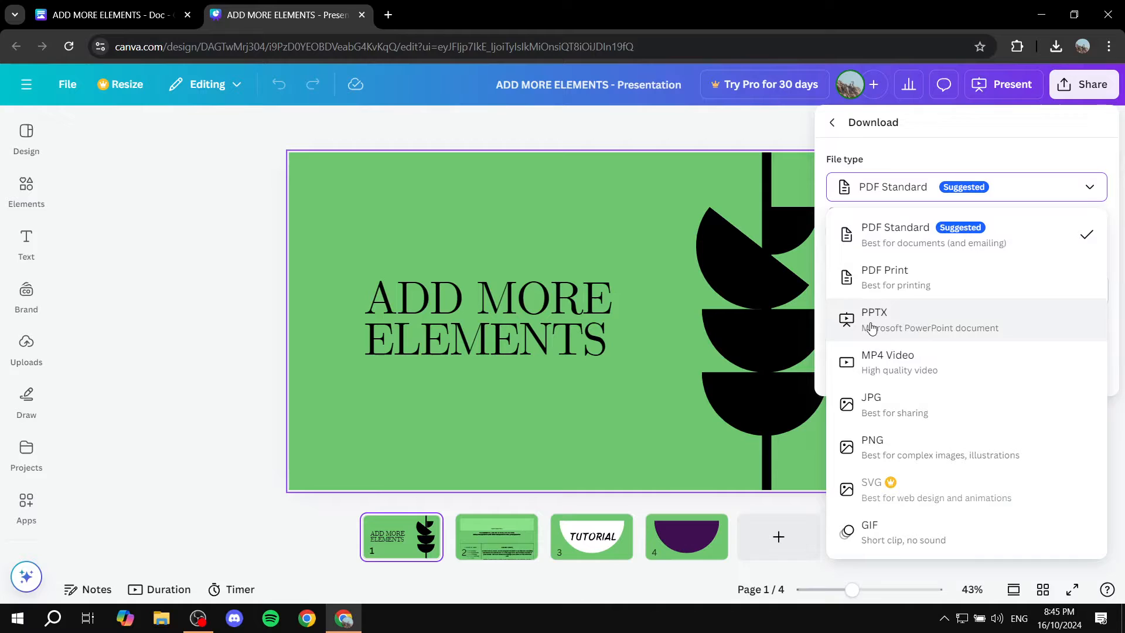
click(874, 319)
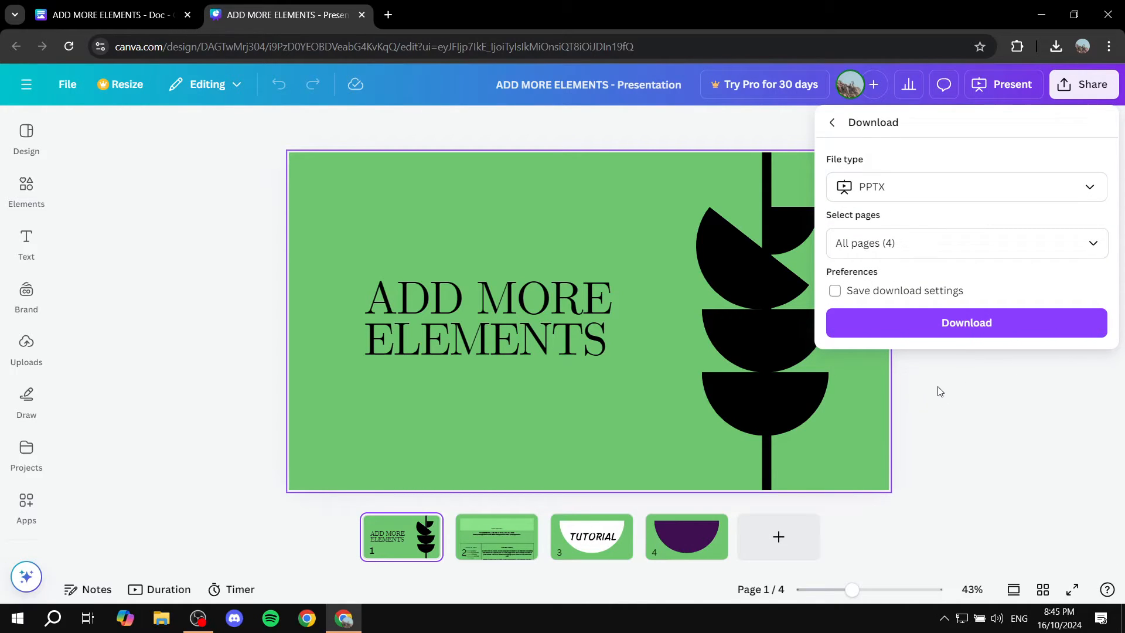
click(965, 322)
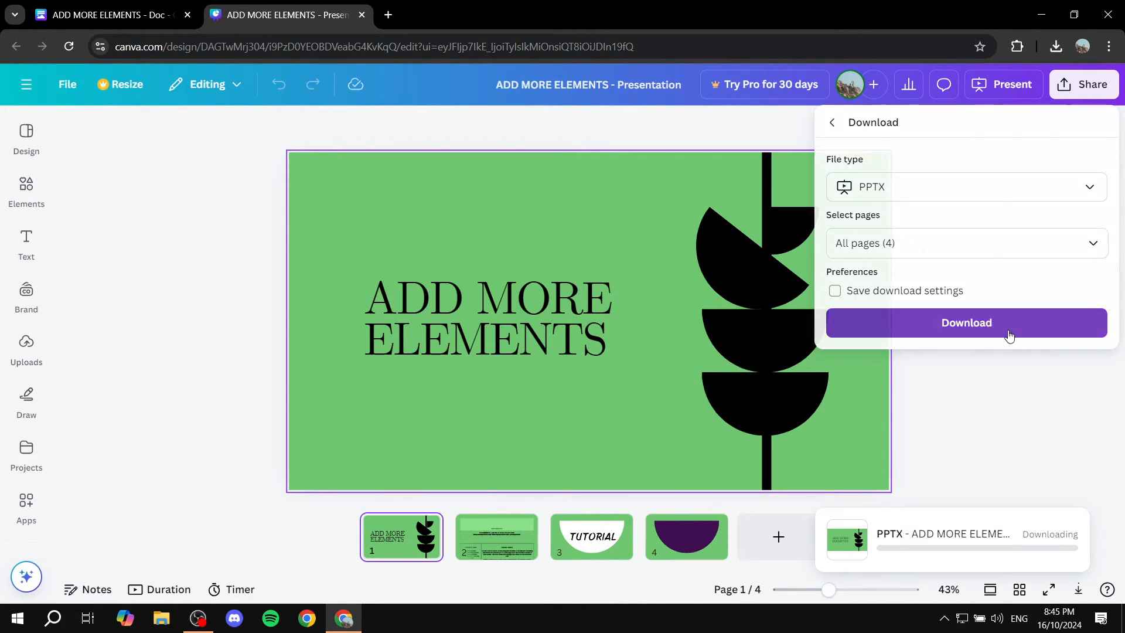
click(966, 322)
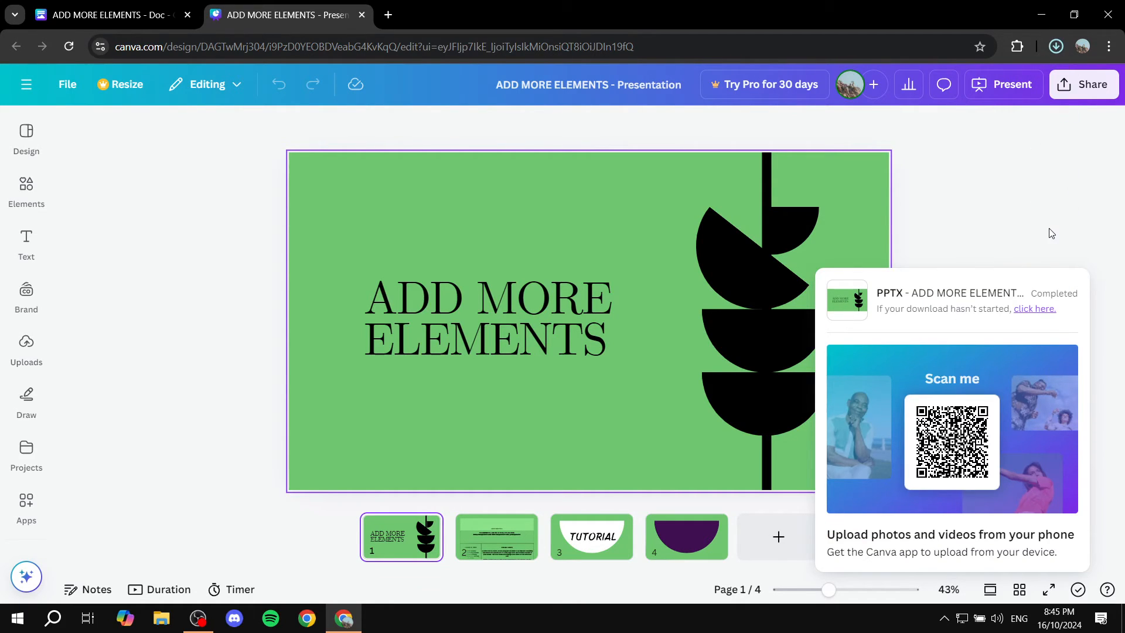
click(1054, 46)
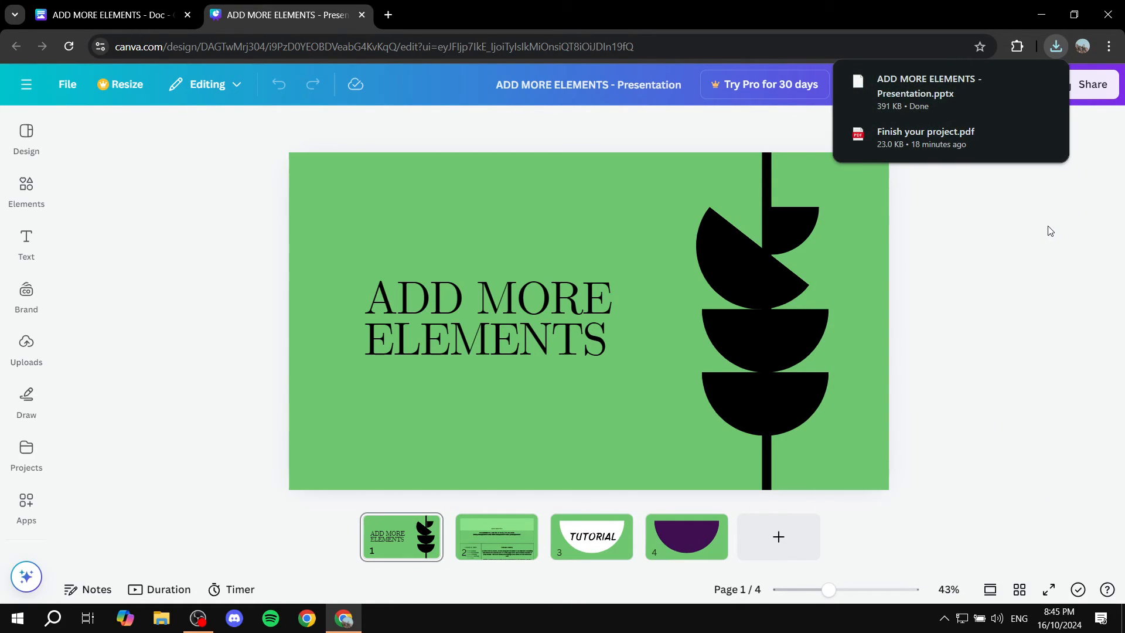